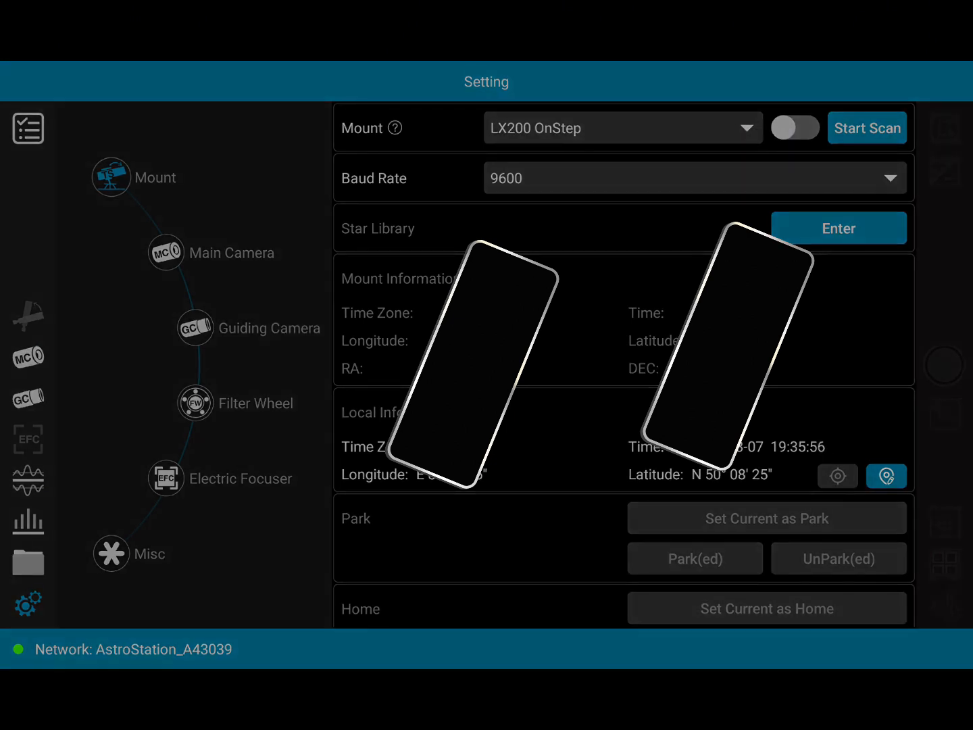
Connect the LX200 OnStep mount, review meridian flip options, and move to Main Camera settings
left_click(795, 127)
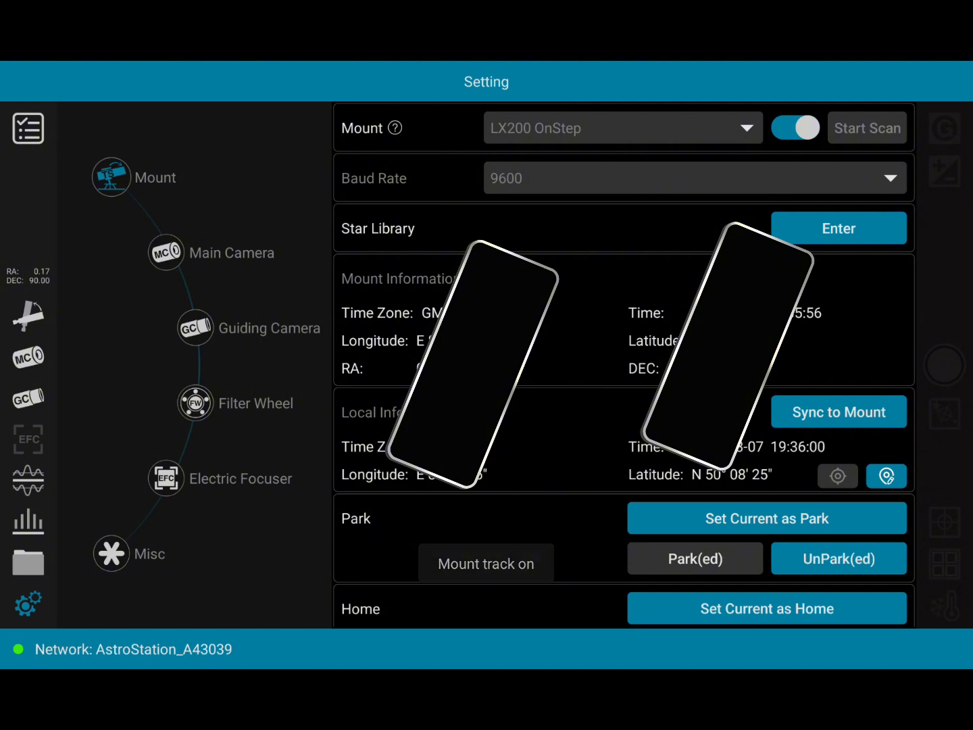
scroll("down", 3)
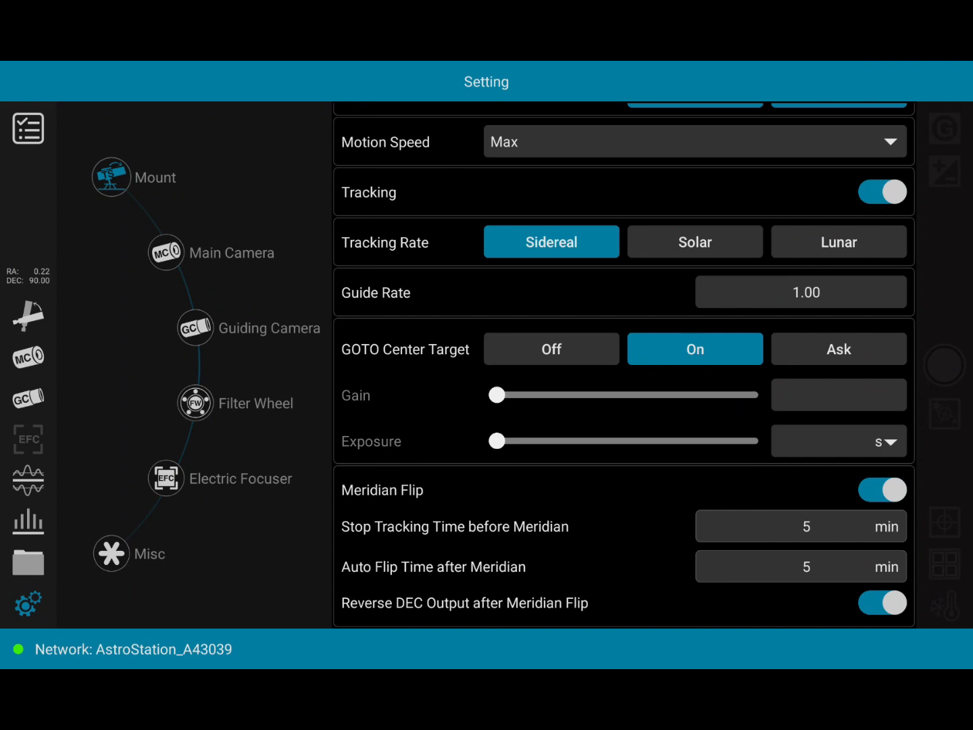
left_click(164, 251)
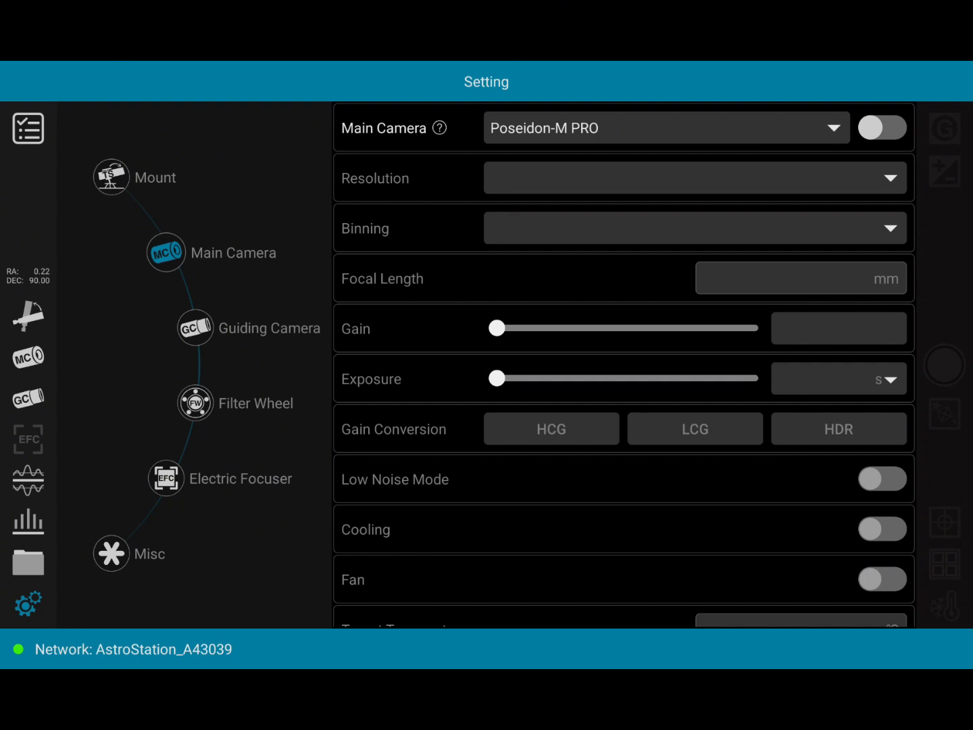
Connect the Poseidon-M PRO main camera and the GPM462M guiding camera
left_click(881, 127)
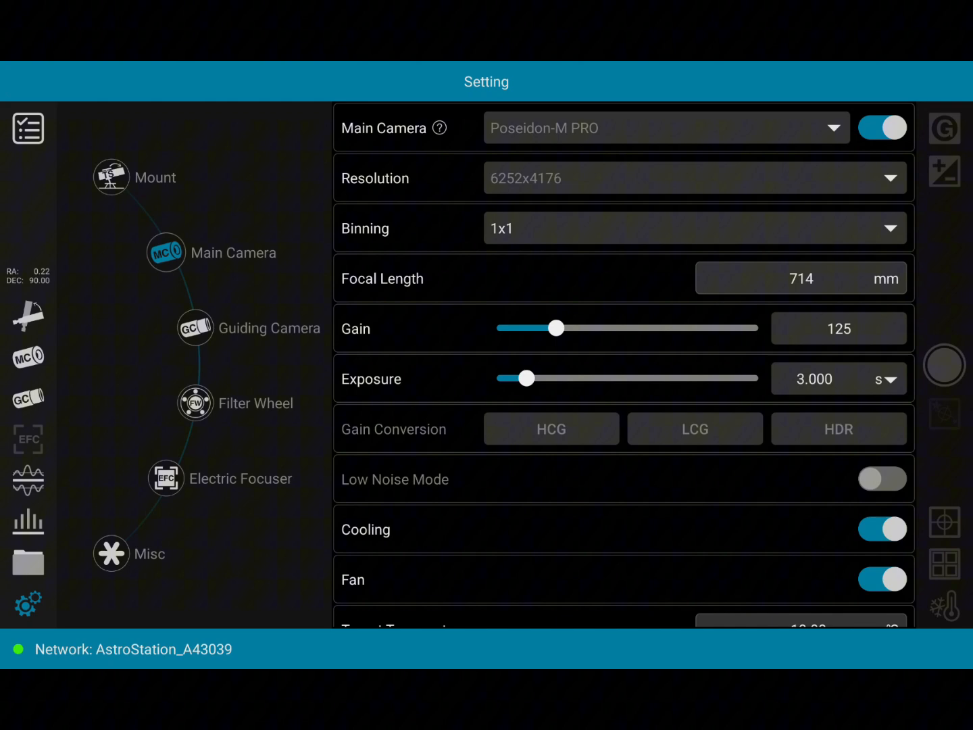
scroll("down", 3)
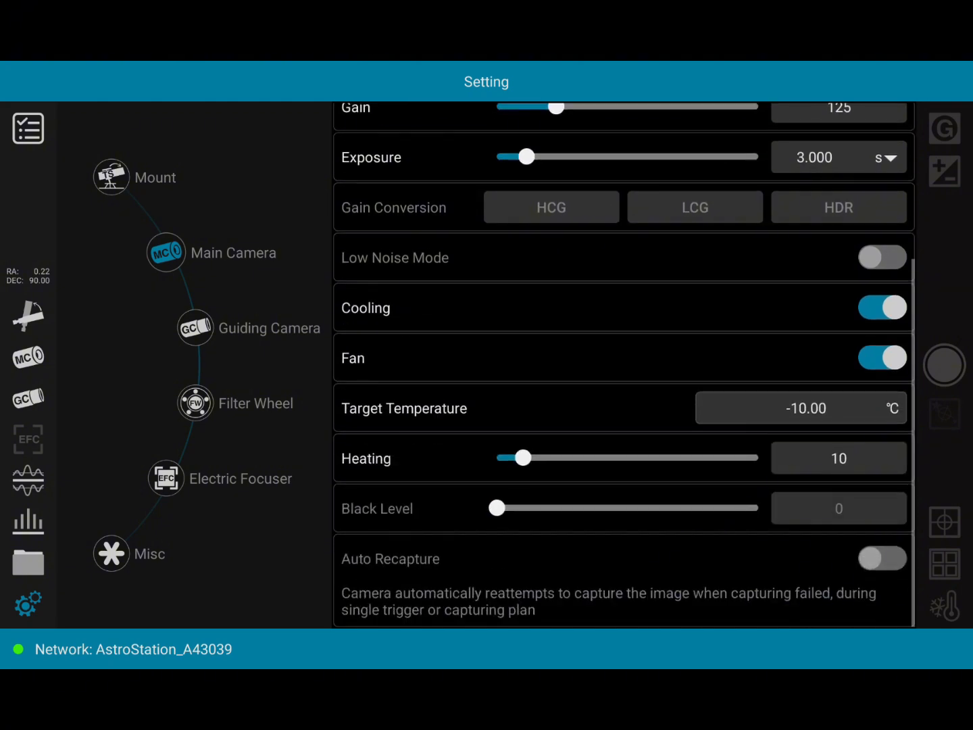
left_click(195, 327)
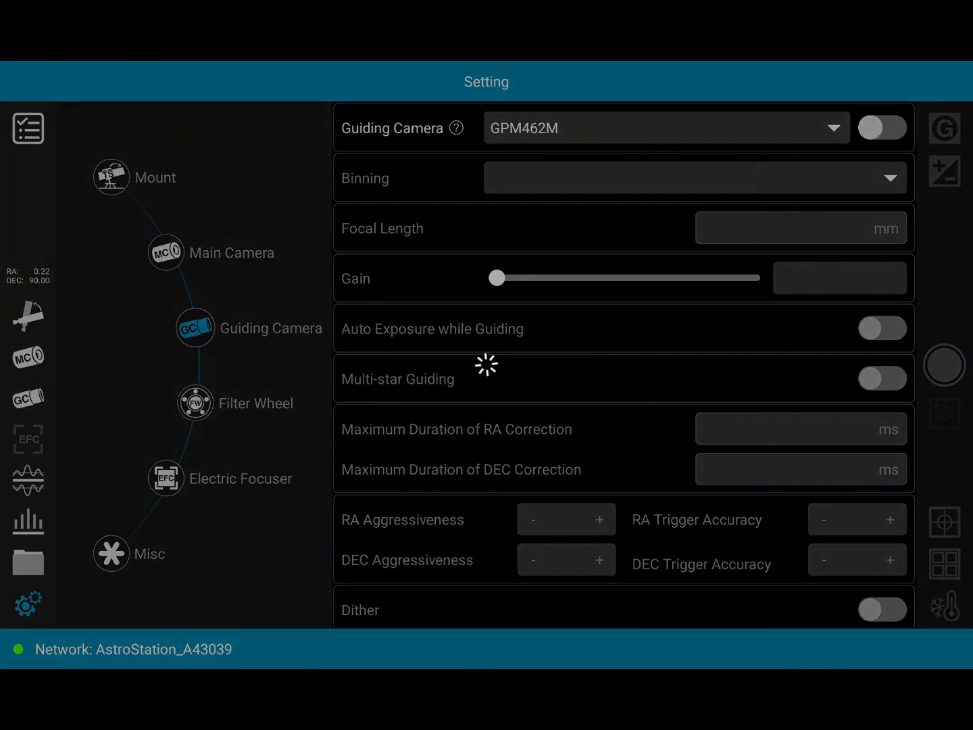
left_click(882, 127)
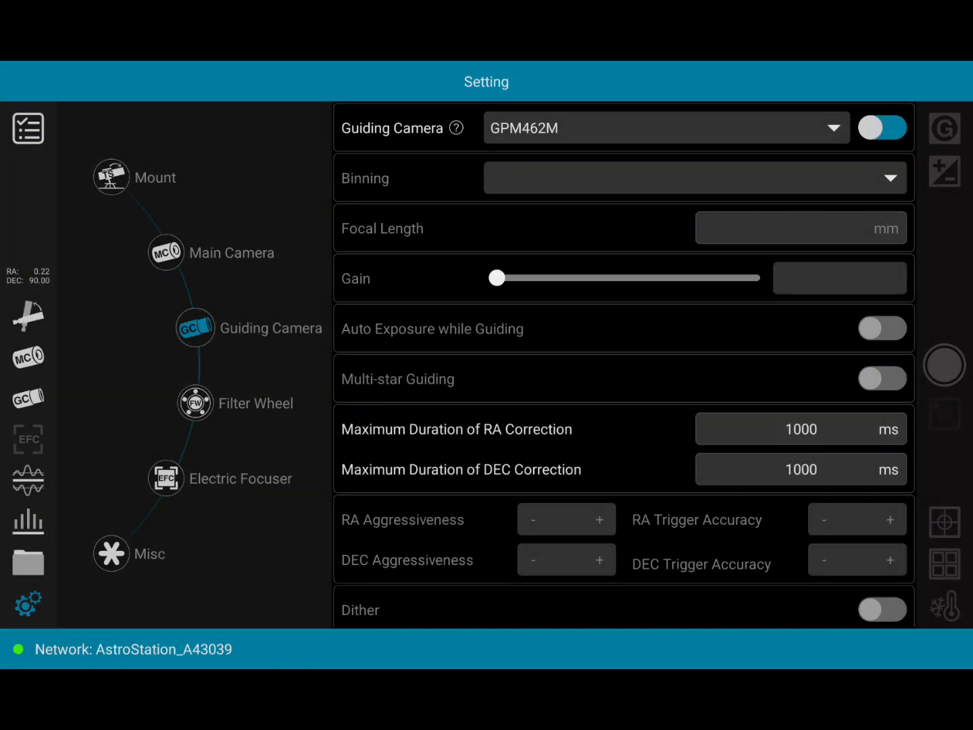
left_click(881, 127)
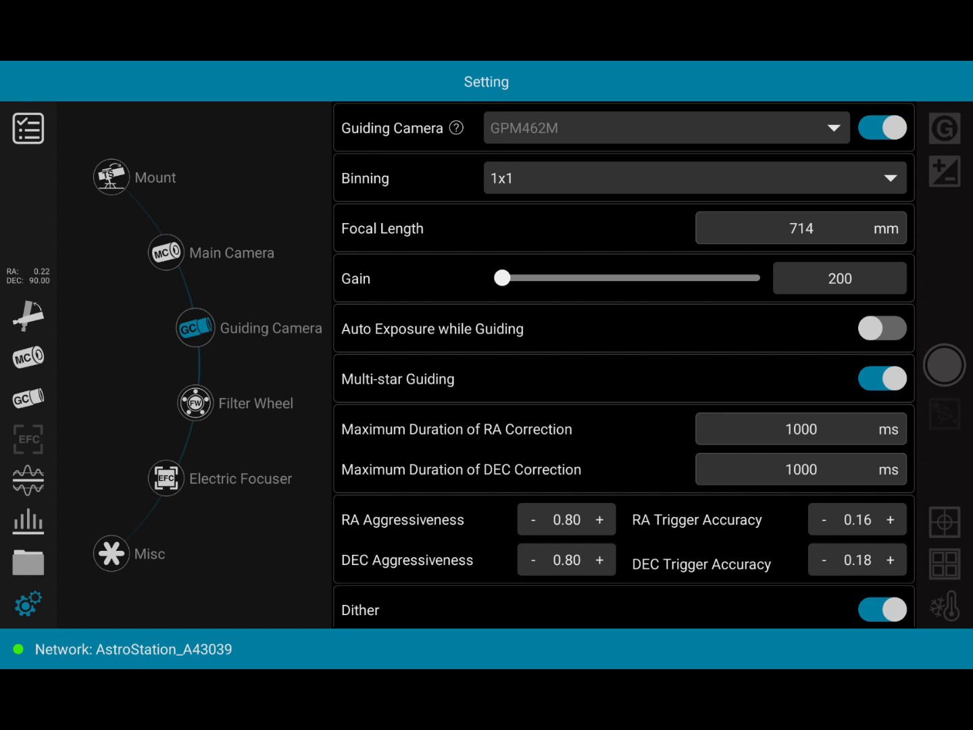
Connect the filter wheel and the electric focuser
left_click(195, 403)
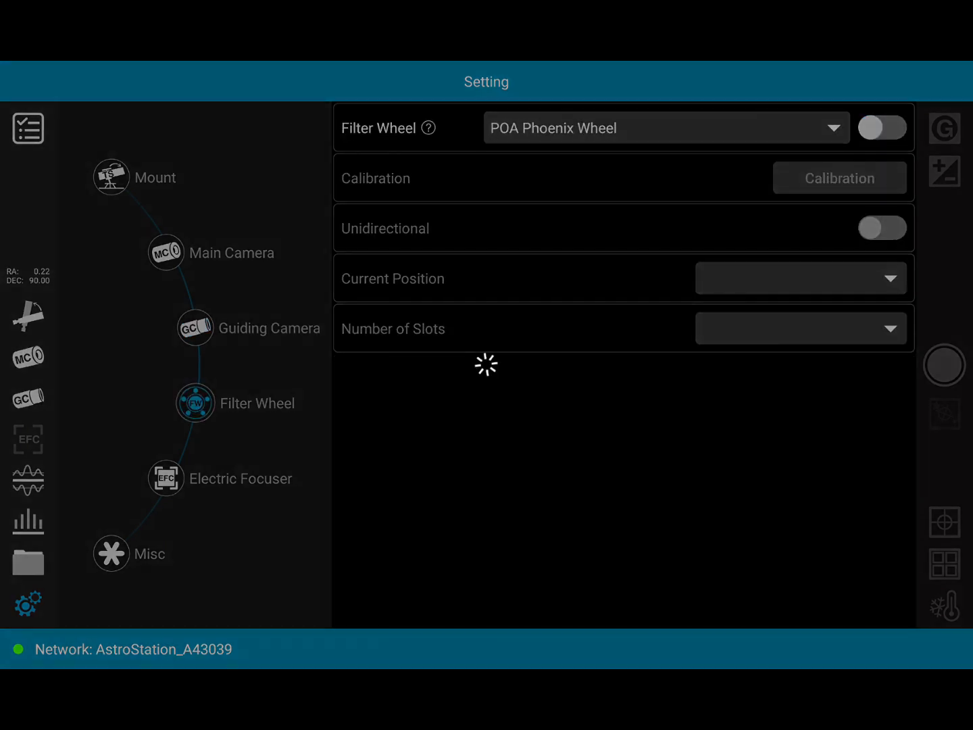
left_click(881, 127)
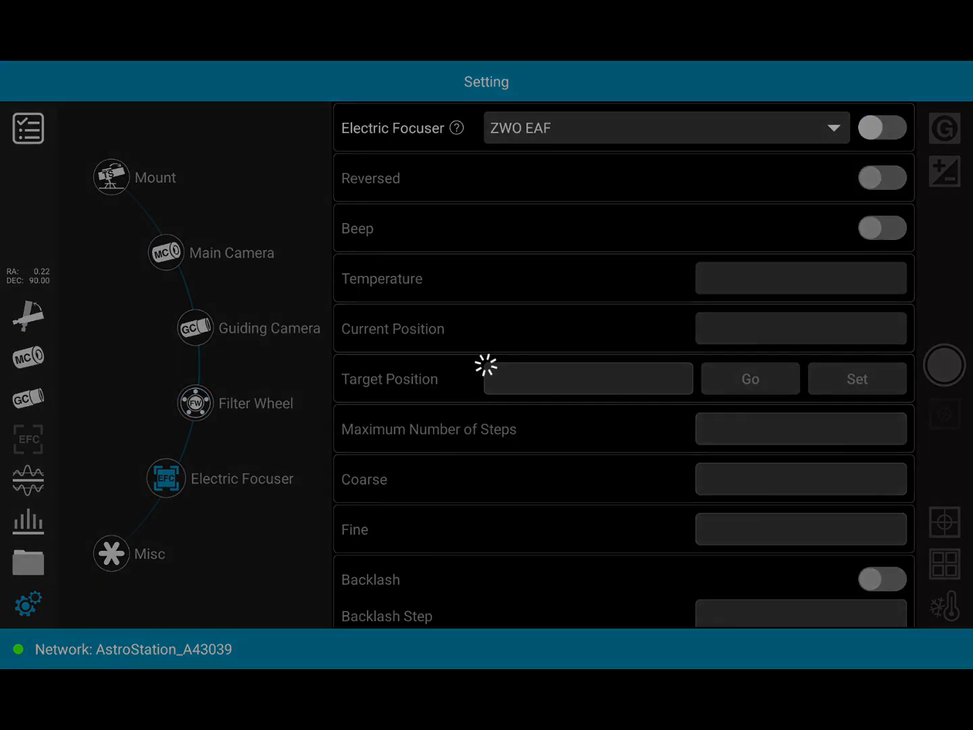
left_click(881, 127)
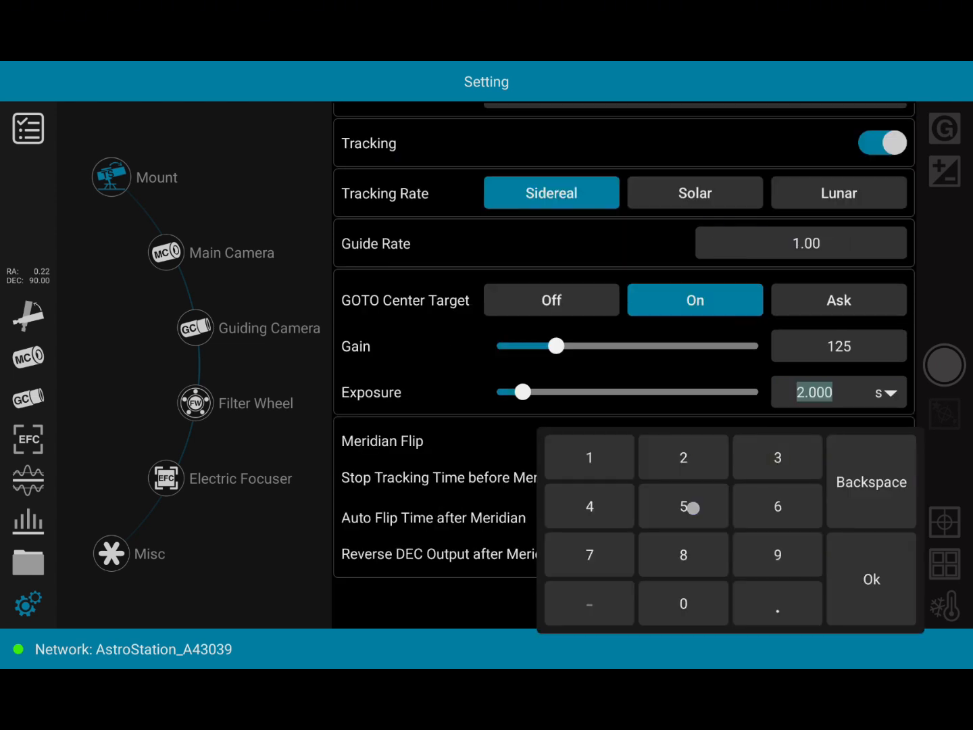
Confirm the centering exposure and GOTO ic434 chosen from the star library search history
left_click(871, 578)
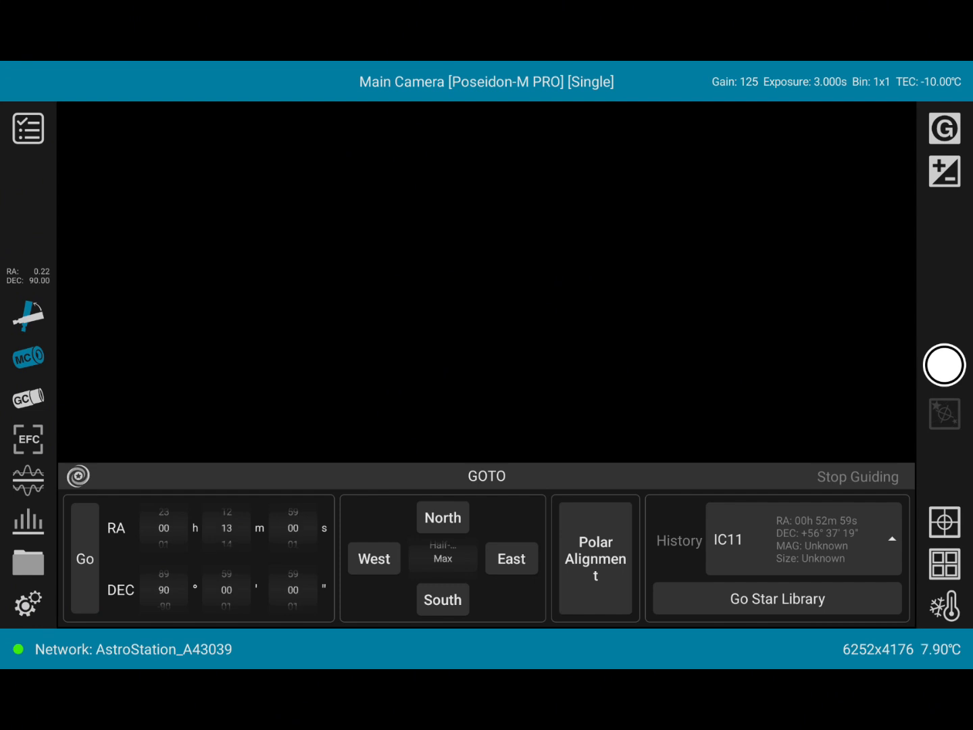
left_click(777, 597)
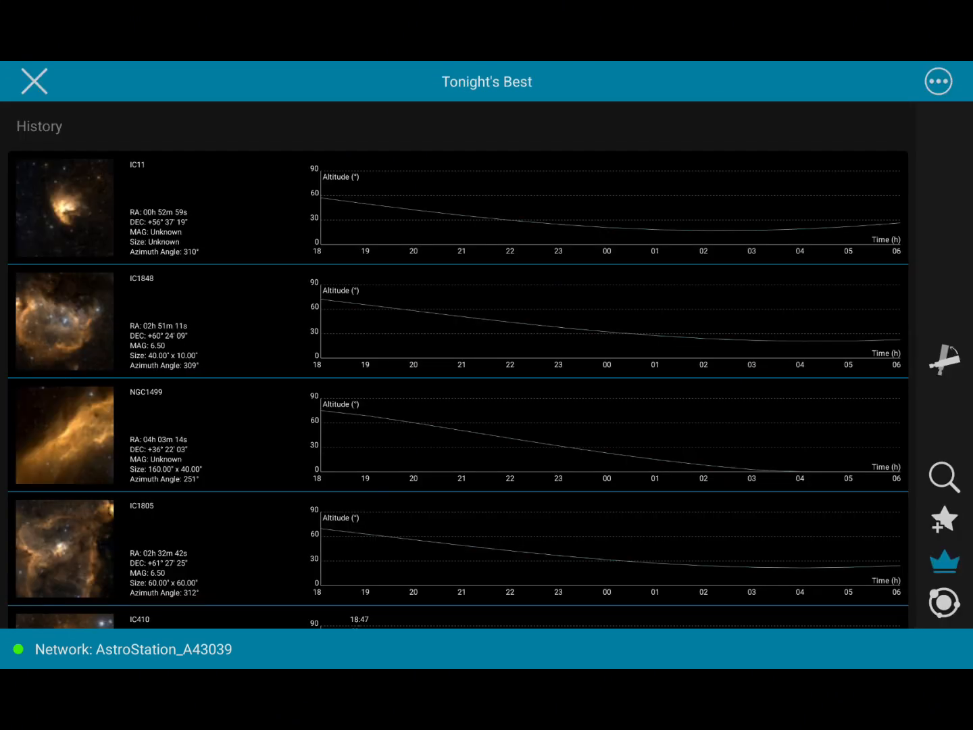
left_click(943, 476)
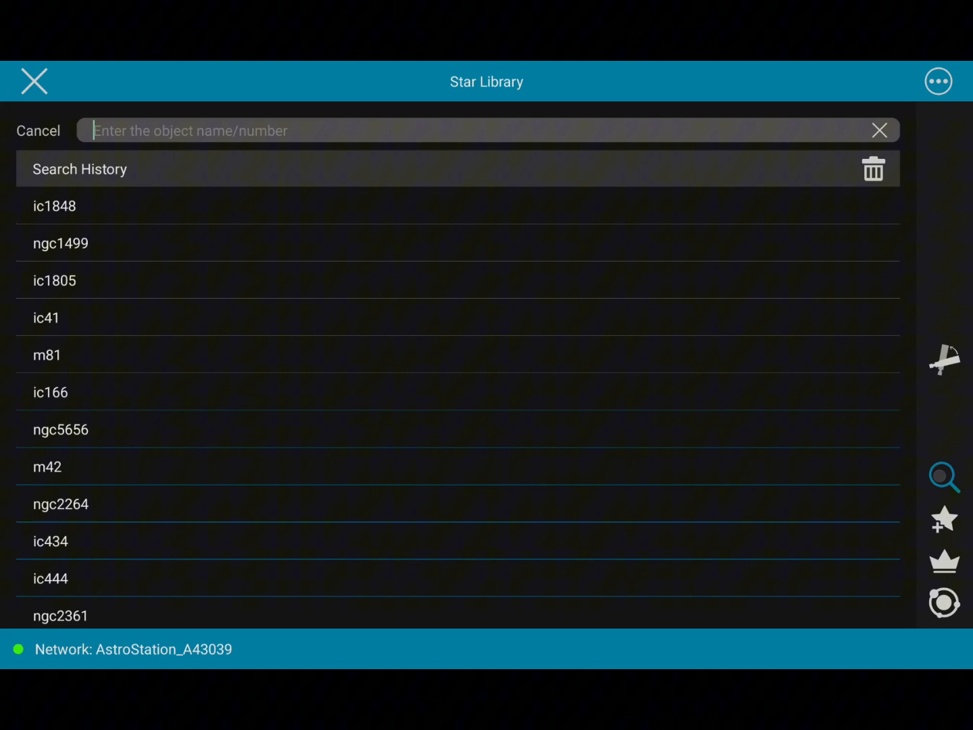
scroll("up", 3)
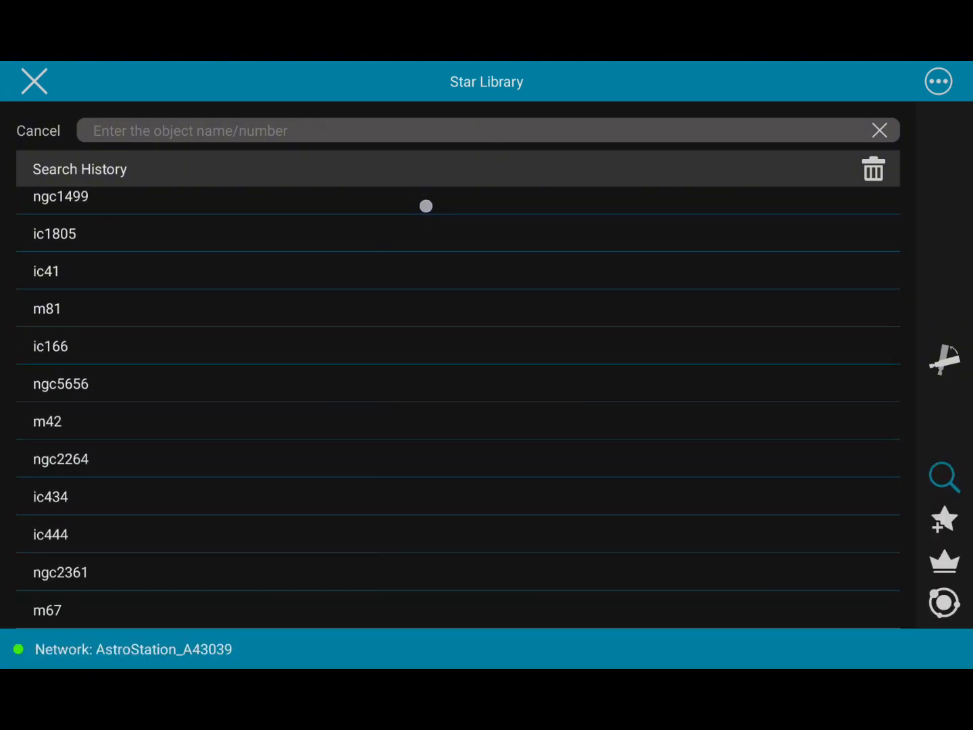
left_click(51, 497)
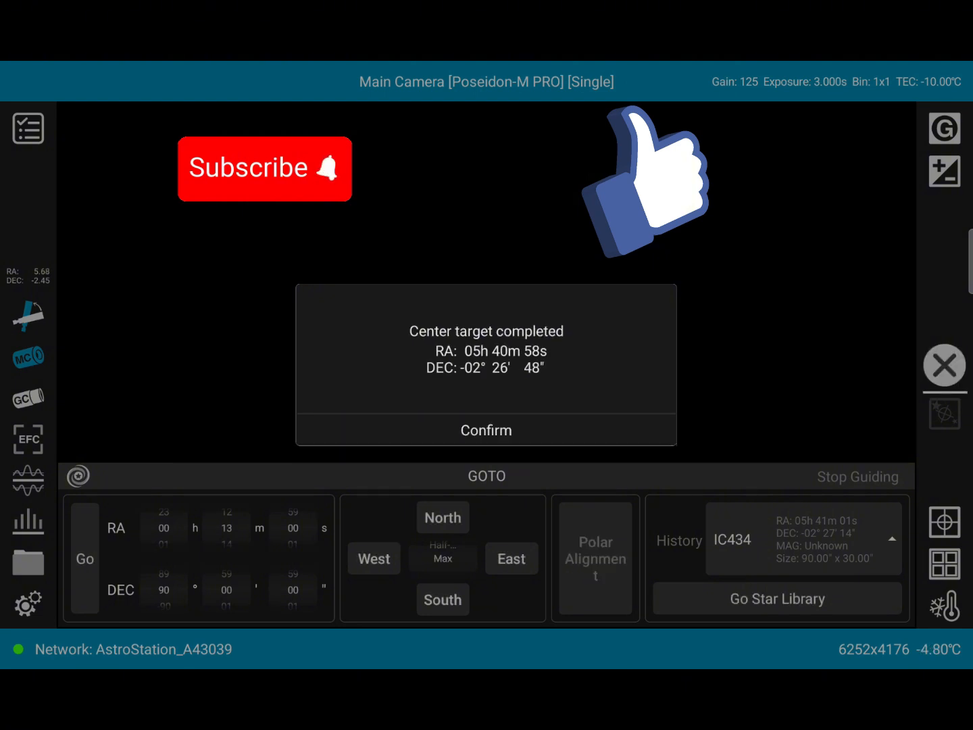
Acknowledge centering, dismiss the failed solve, capture a frame and plate-solve it to RA 05h36m31s, DEC -02°27'03"
left_click(487, 430)
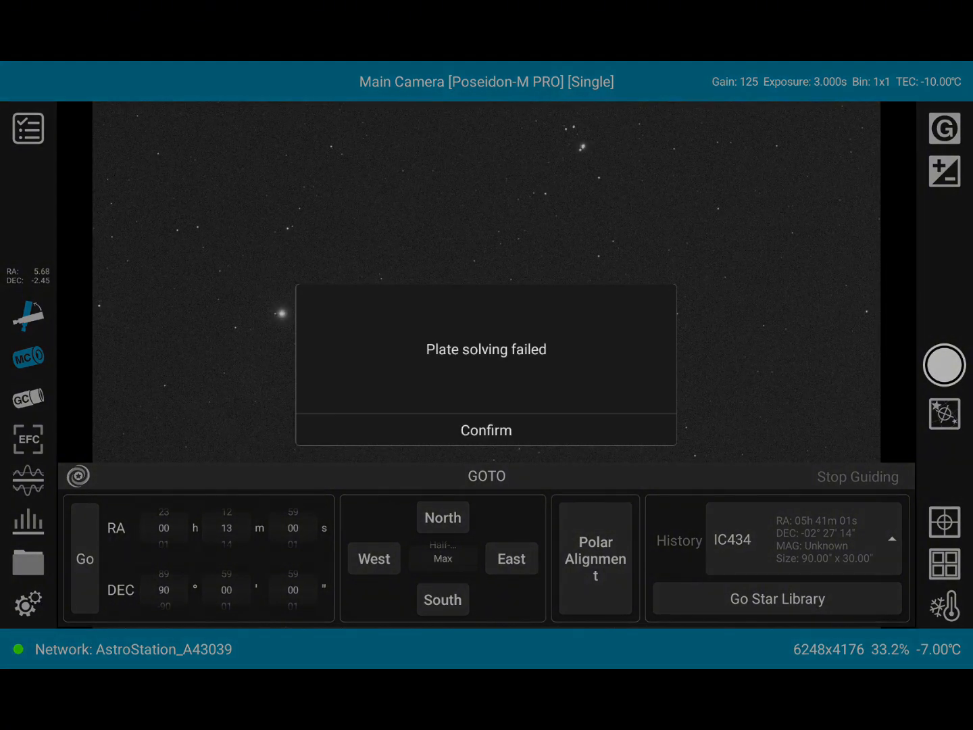
left_click(487, 430)
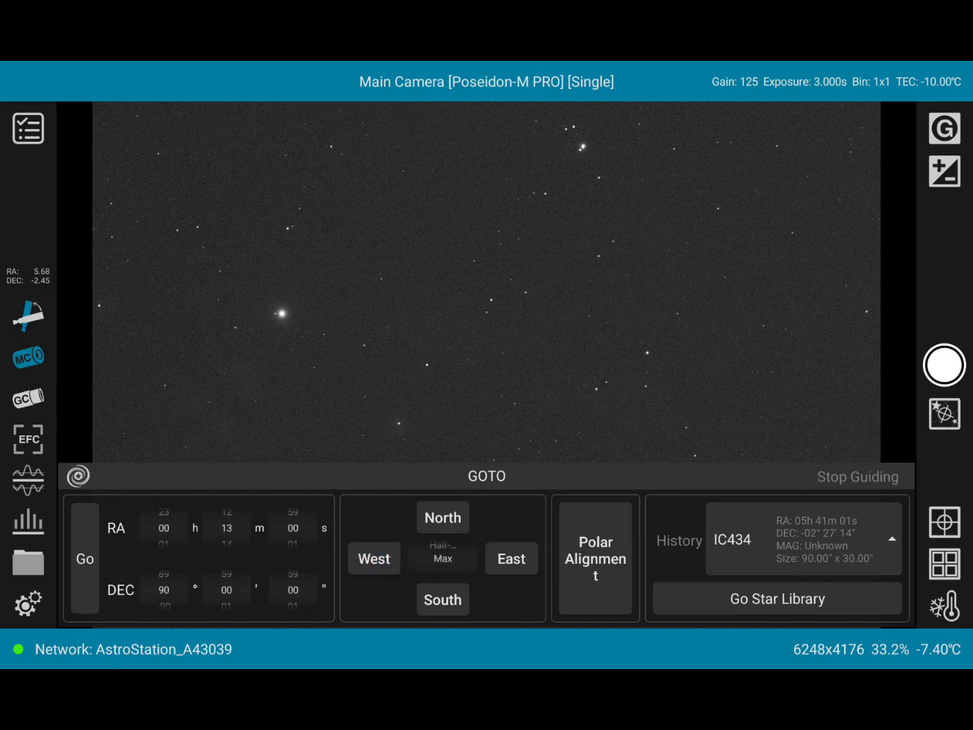
left_click(944, 365)
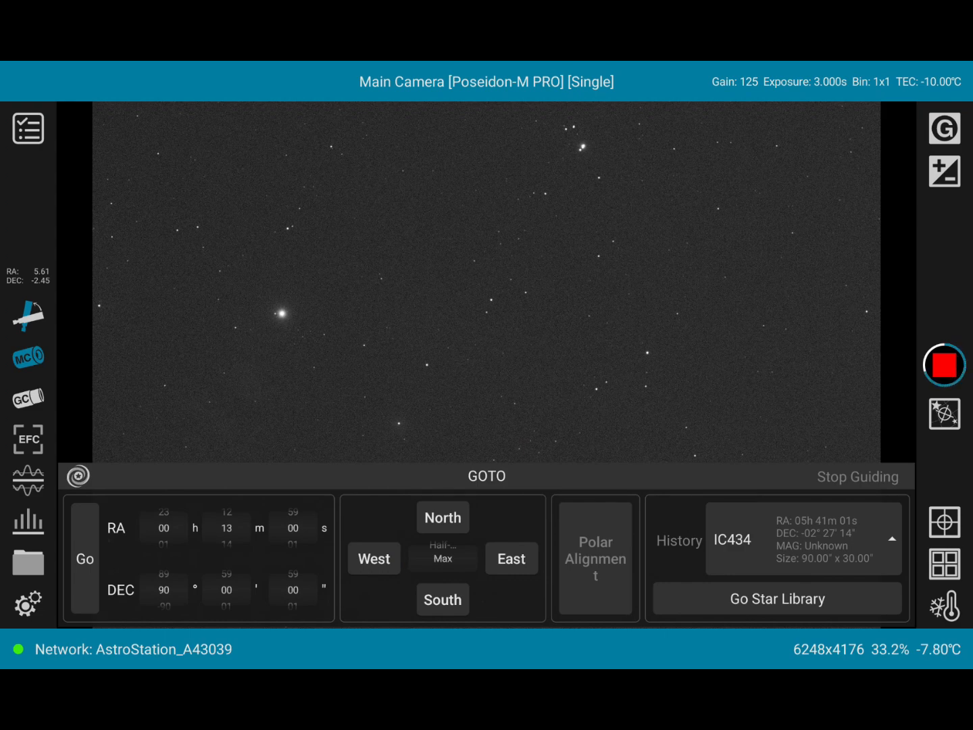
left_click(945, 365)
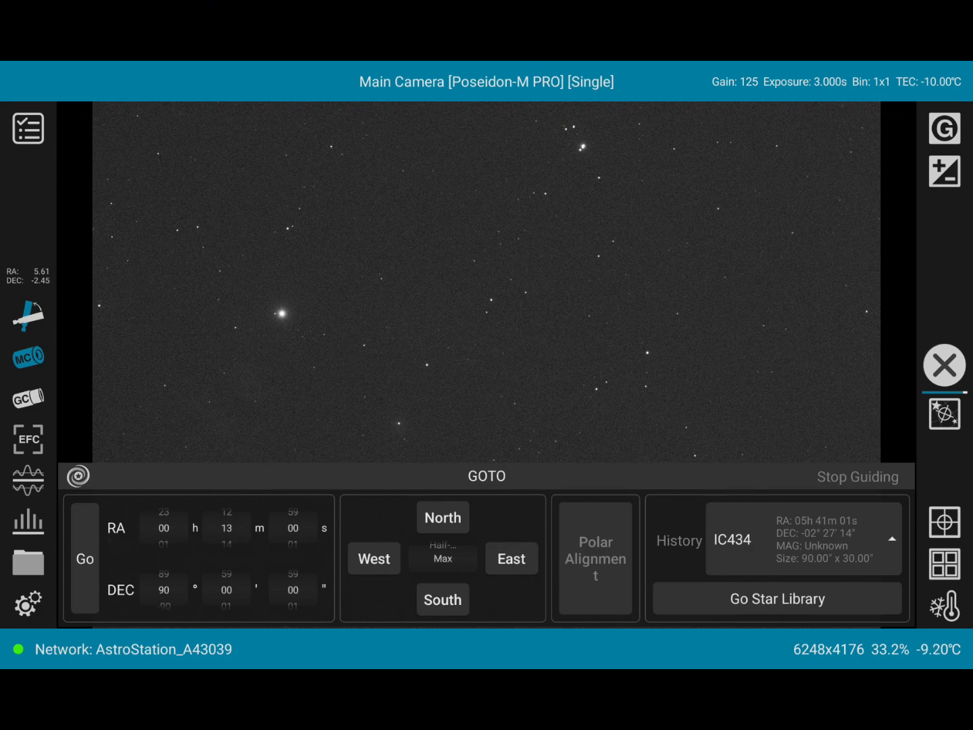
left_click(943, 365)
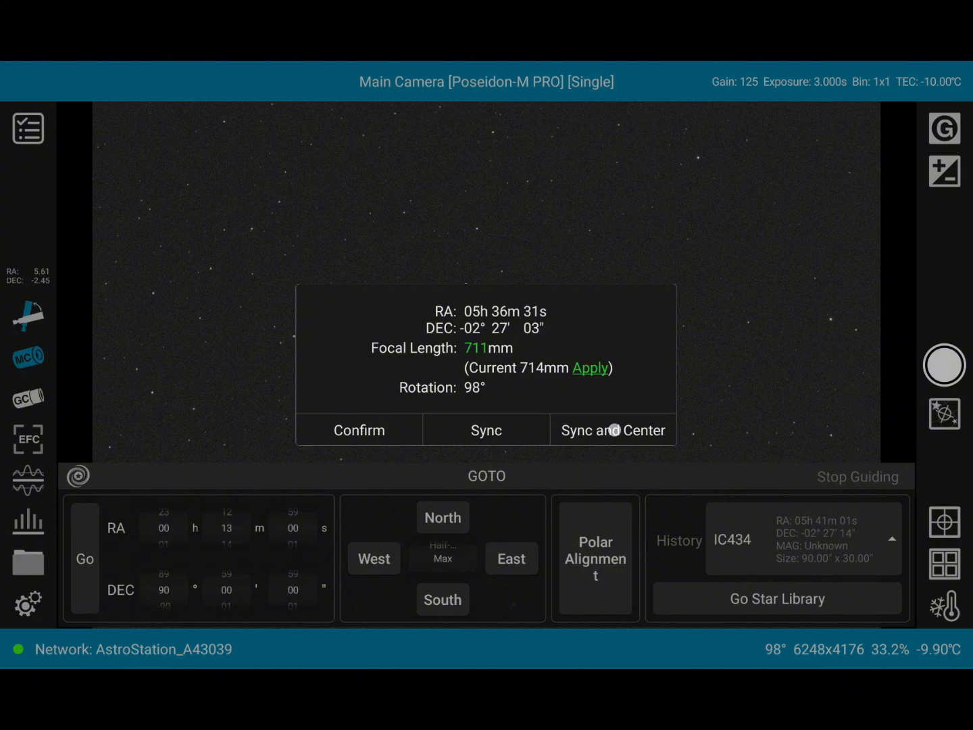
Sync the mount to the plate solution and recenter on the target
left_click(612, 430)
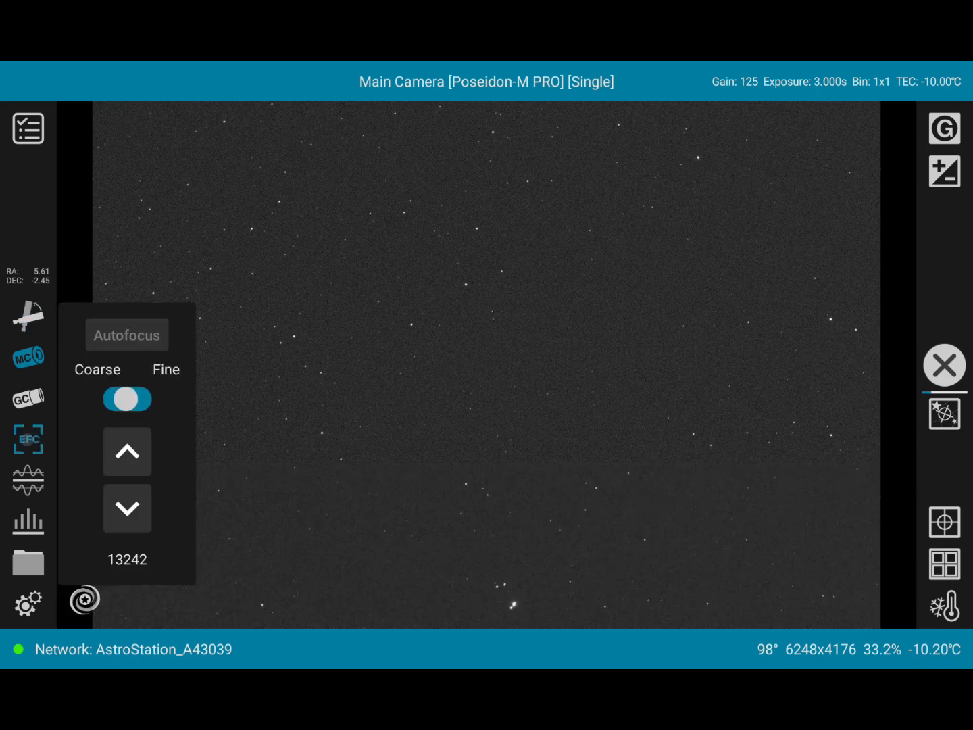
Stop capturing, run autofocus to a successful V-curve, then start polar alignment
left_click(127, 399)
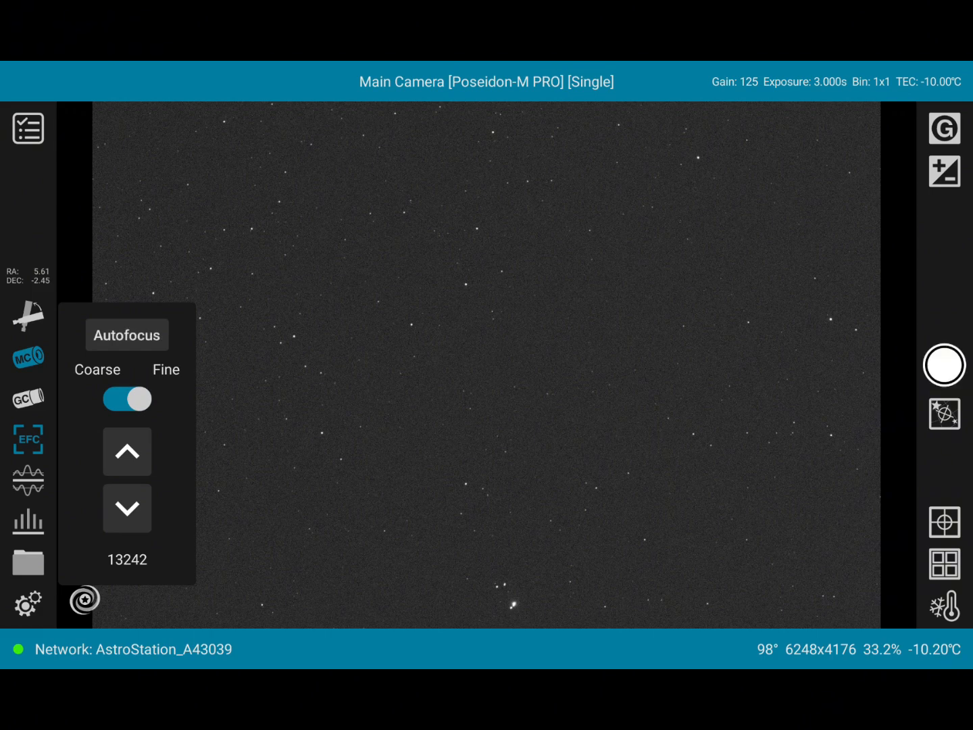
left_click(127, 335)
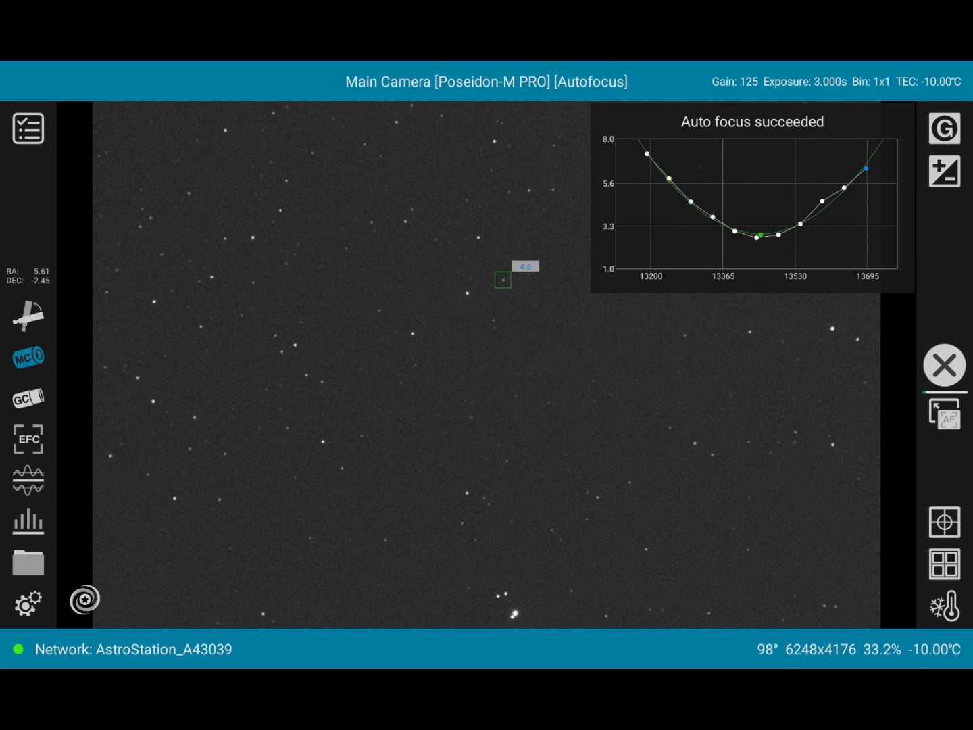
left_click(944, 365)
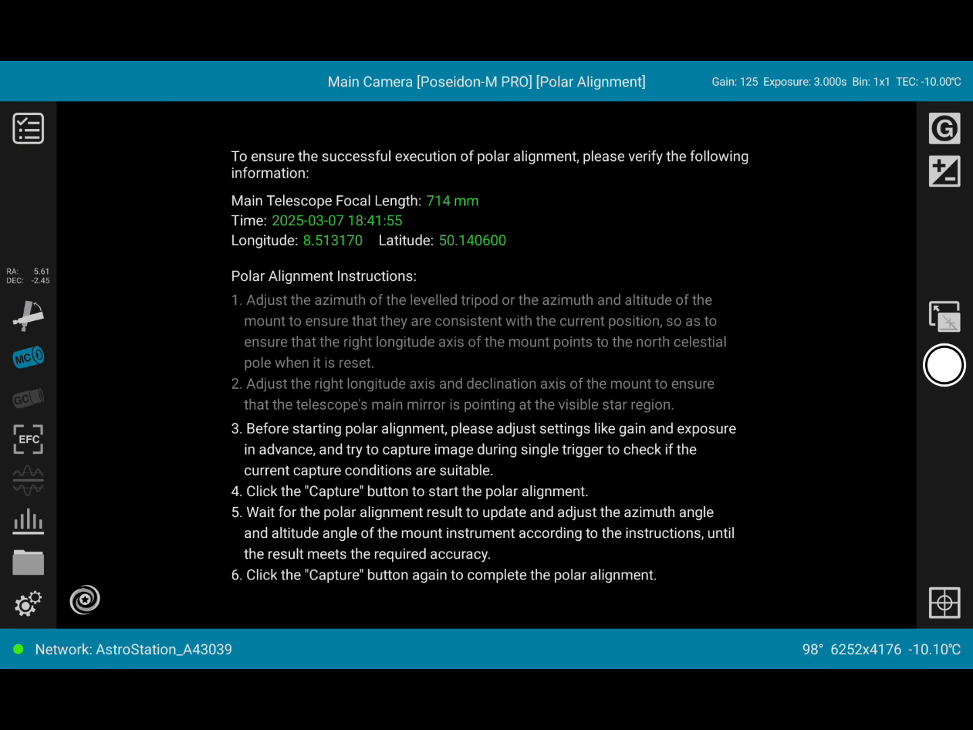
Capture with auto refresh on until error drops to about 3′ altitude, 4″ azimuth, then exit polar alignment
left_click(943, 365)
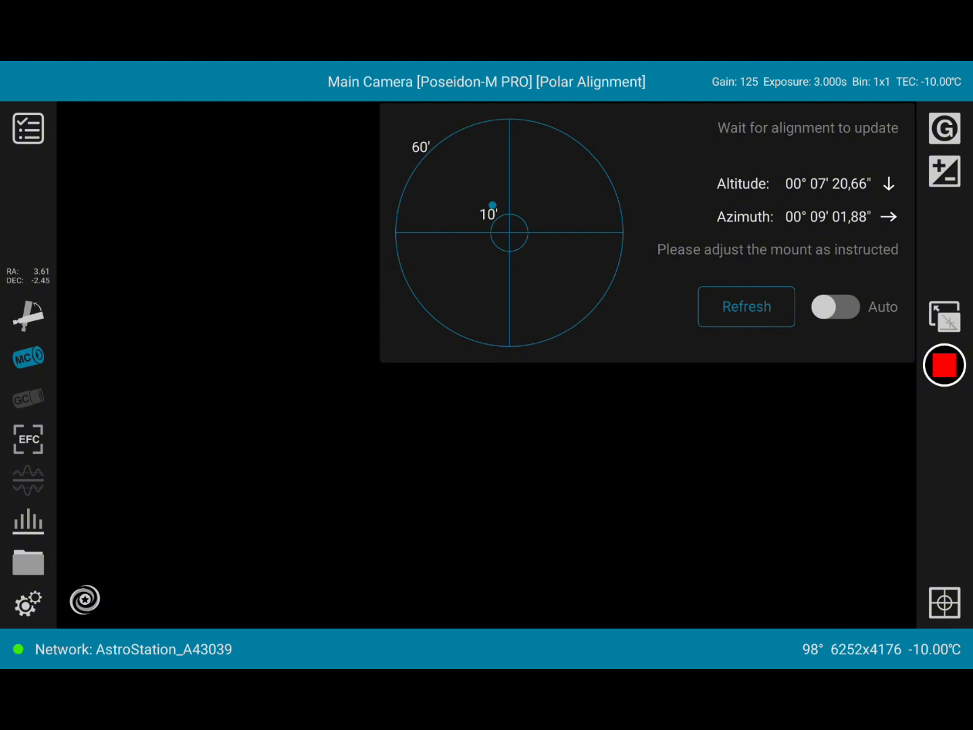
left_click(836, 305)
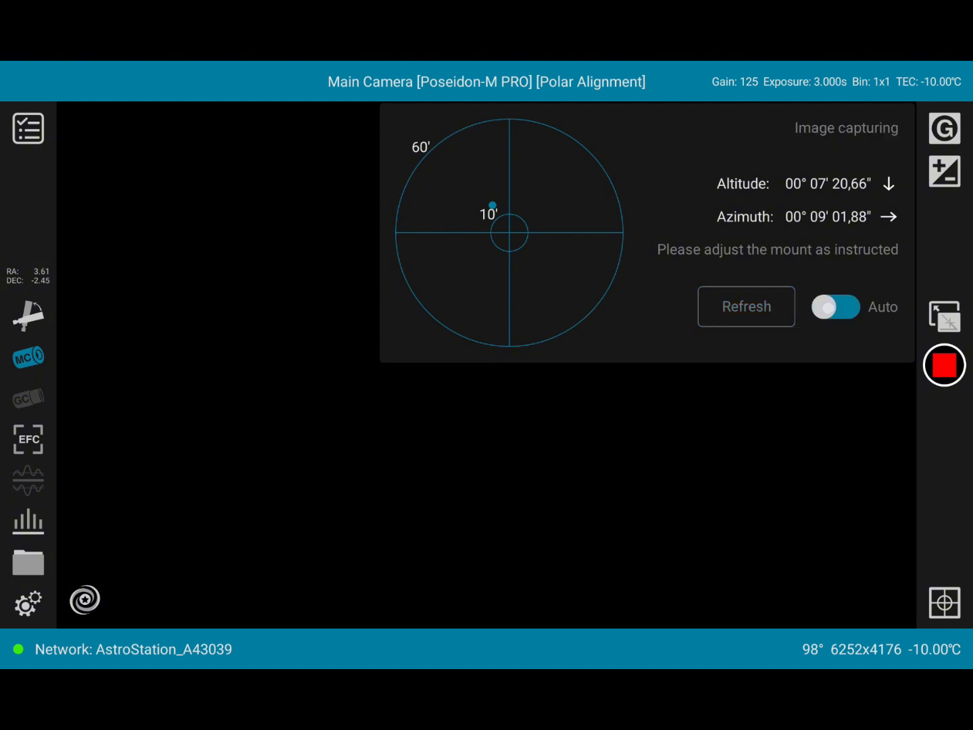
left_click(835, 306)
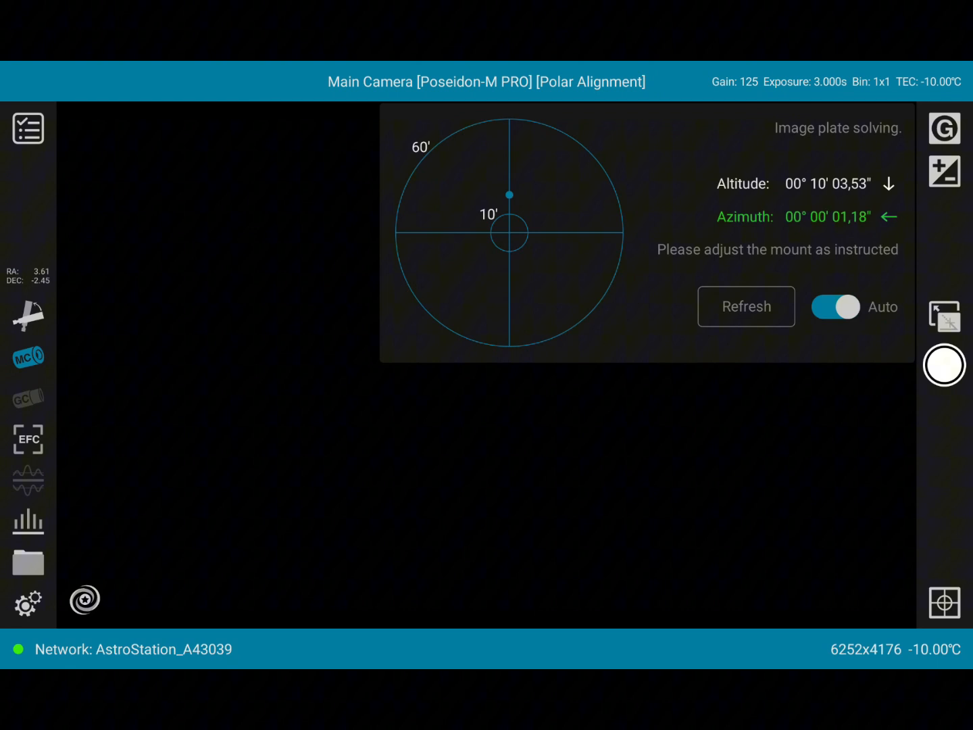
left_click(746, 305)
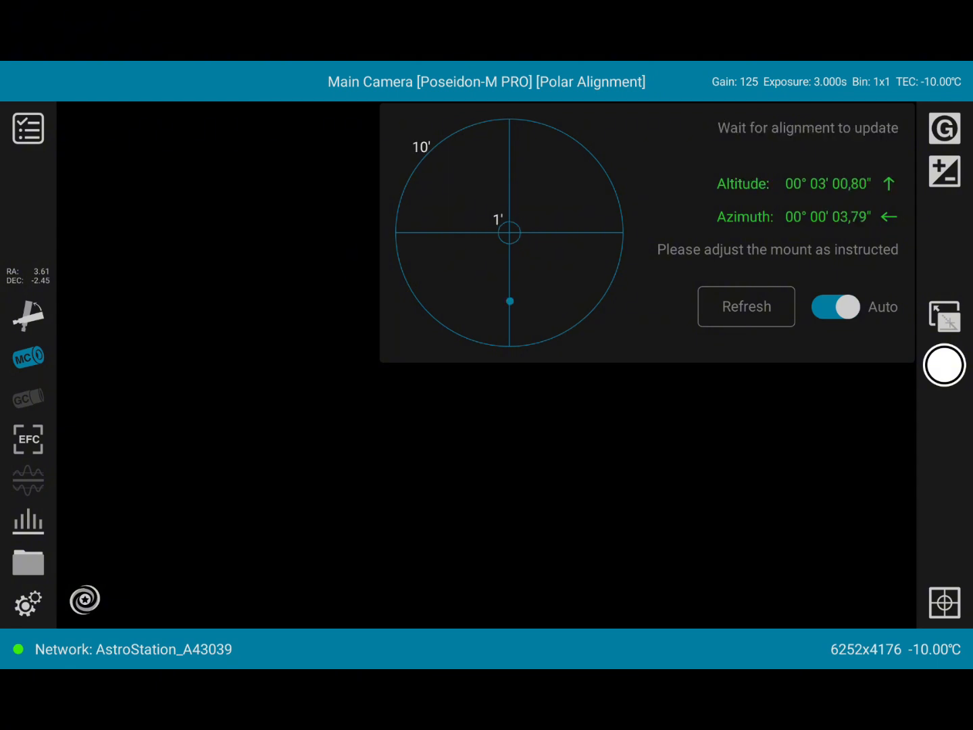
left_click(746, 305)
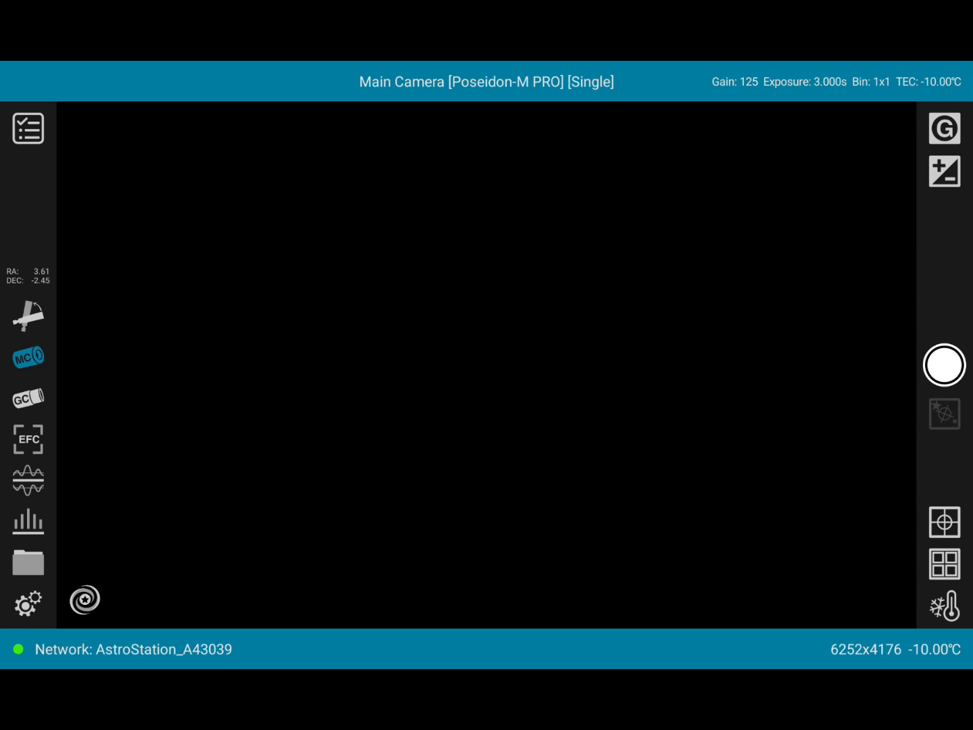
Take a single test exposure of the star field and bring up the GOTO panel
left_click(944, 365)
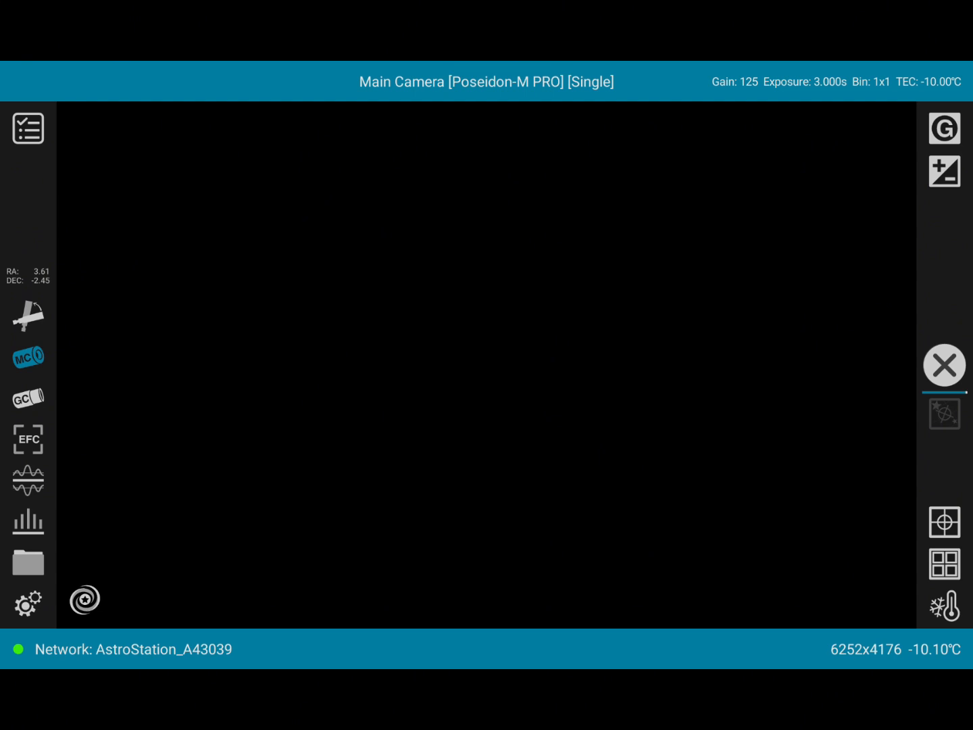
left_click(943, 365)
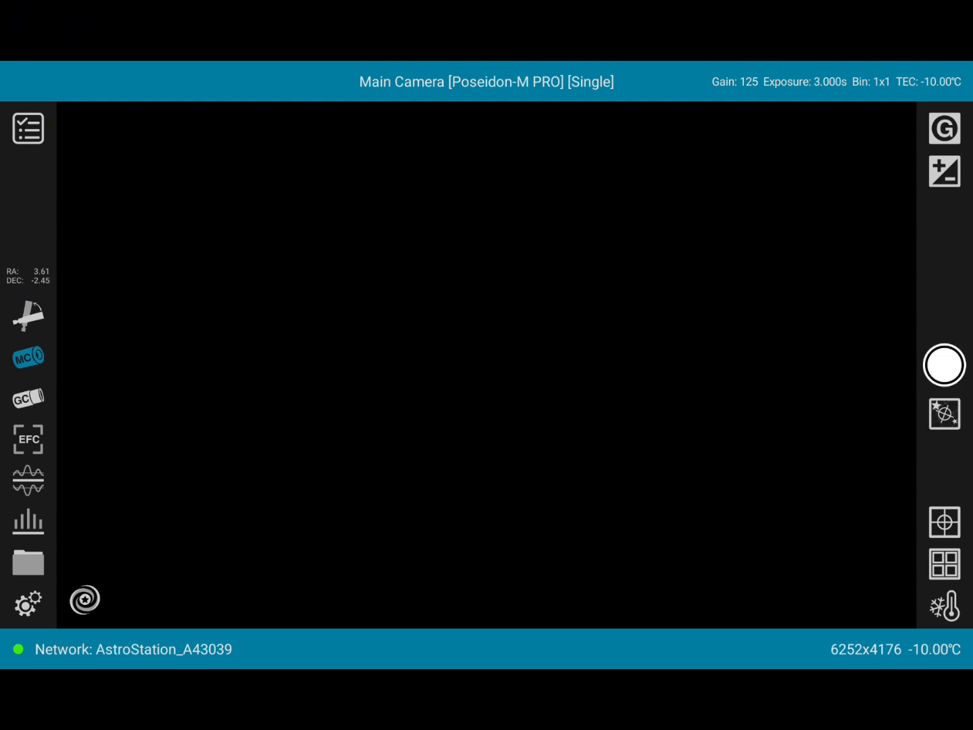
left_click(945, 365)
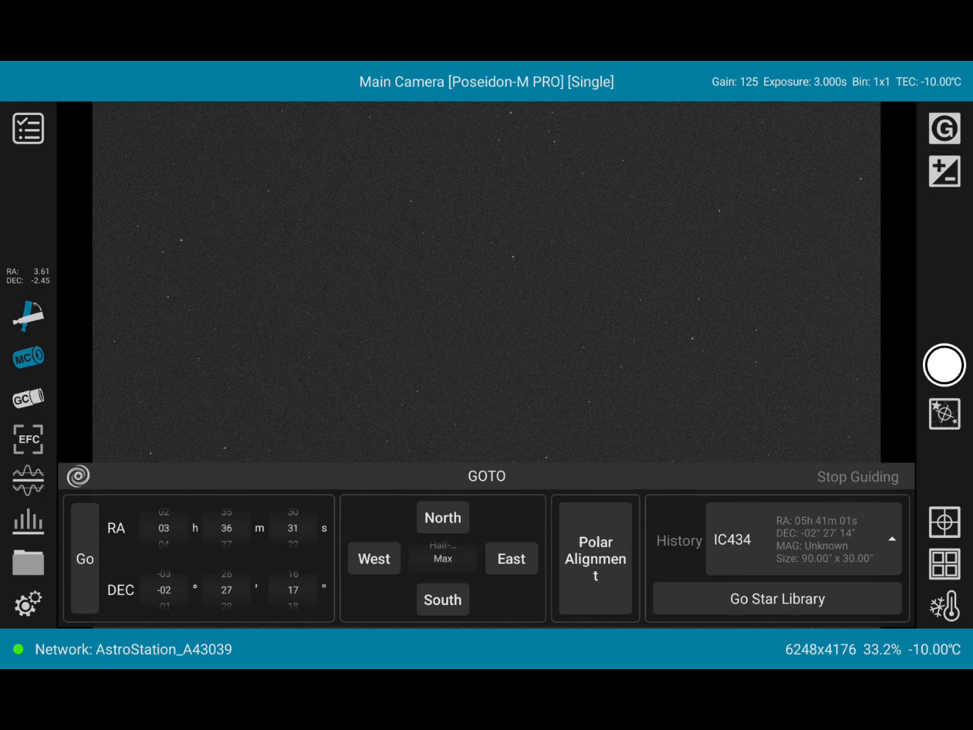
Search the star library for ngc2361 and GOTO it with centering
left_click(776, 598)
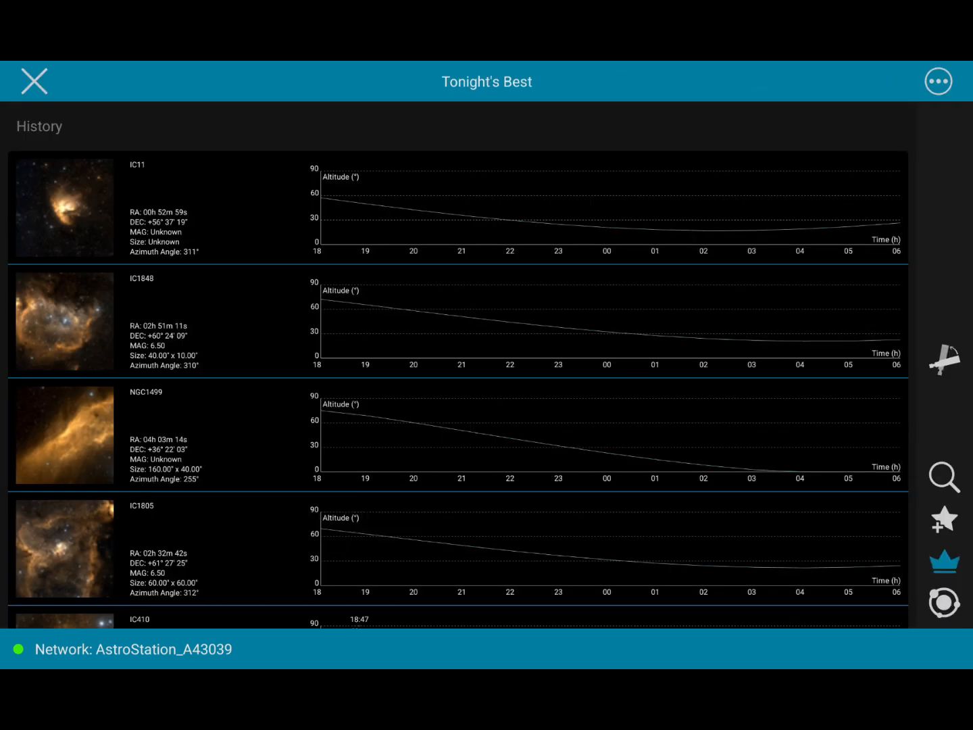
left_click(943, 476)
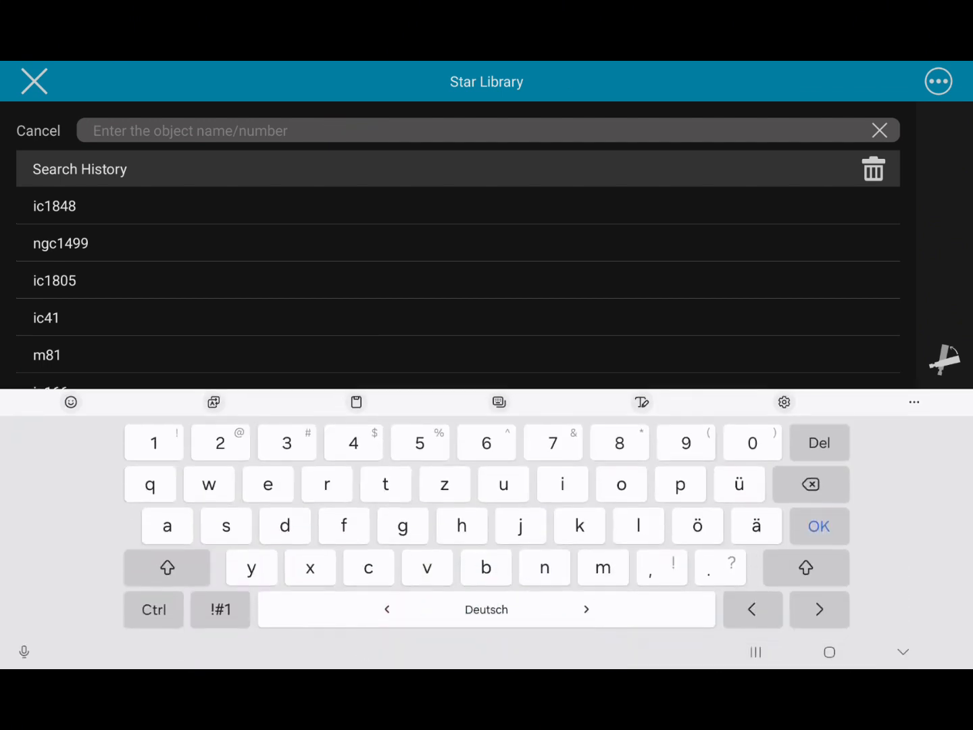
type("ngc23")
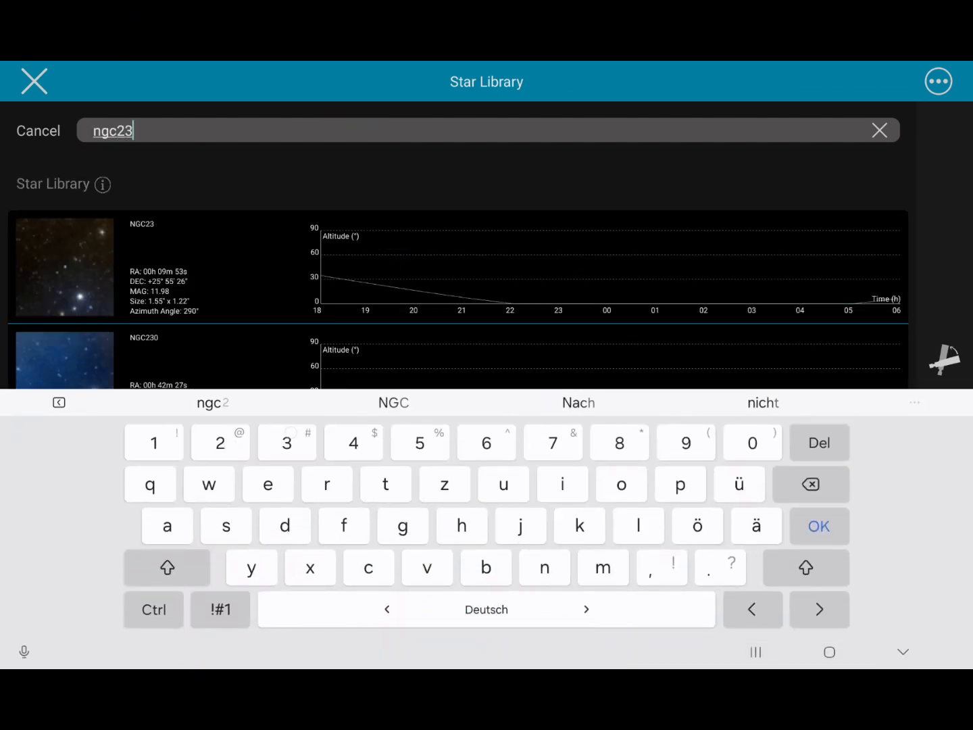
type("61")
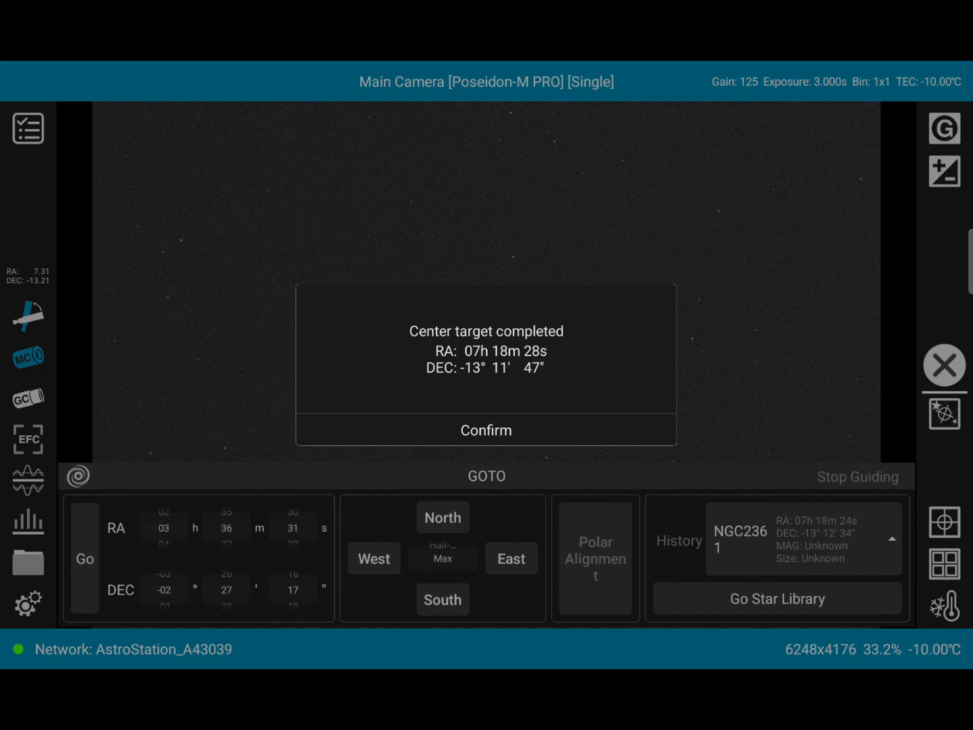
Confirm the completed centering and bring up the capturing plan with IC444 active
left_click(487, 430)
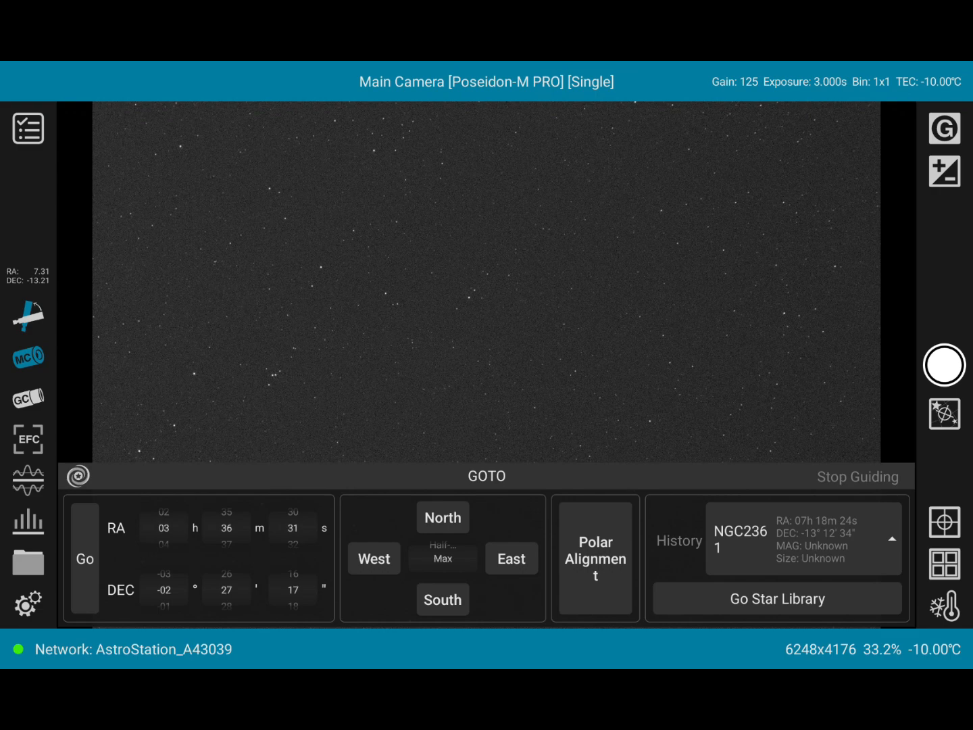
left_click(27, 127)
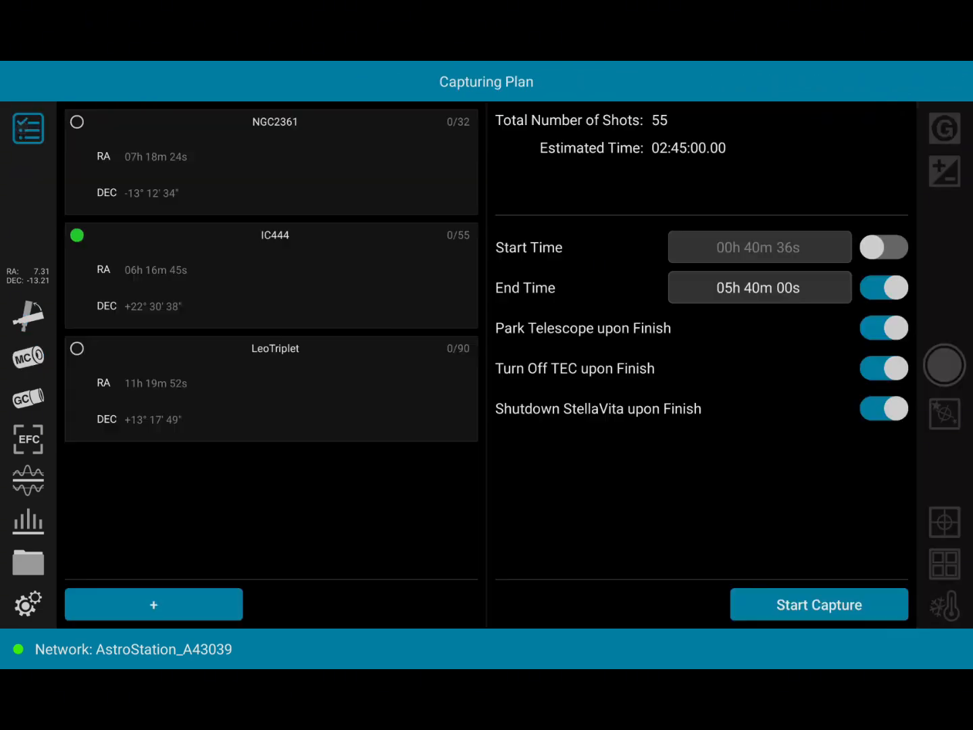
Enable NGC2361 and LeoTriplet so all three targets are in the capturing plan
left_click(77, 121)
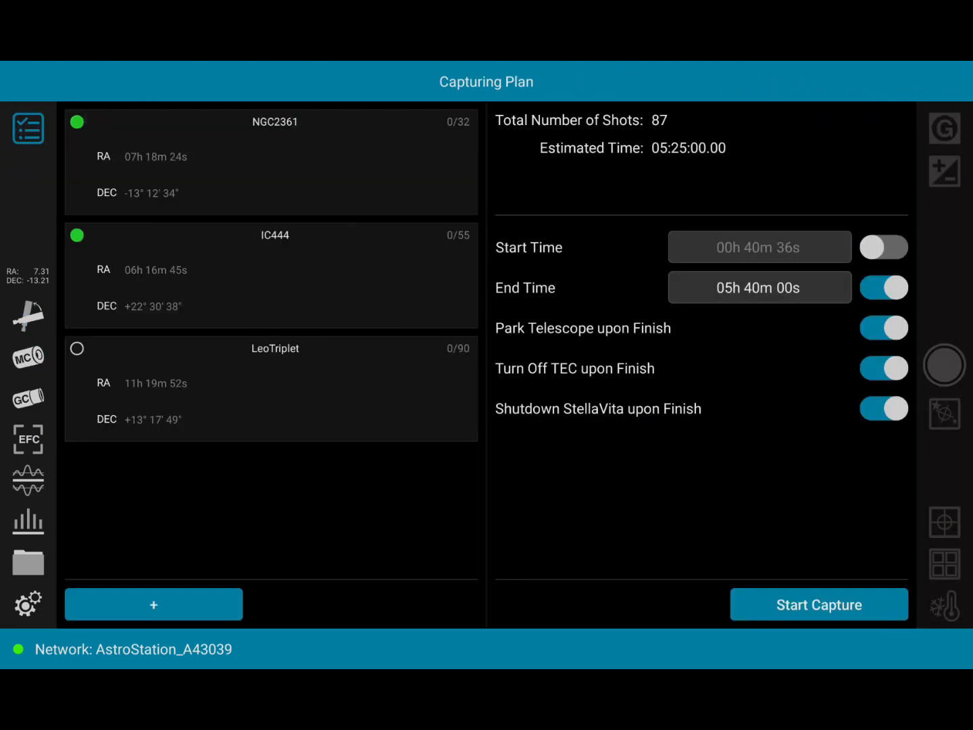
left_click(270, 161)
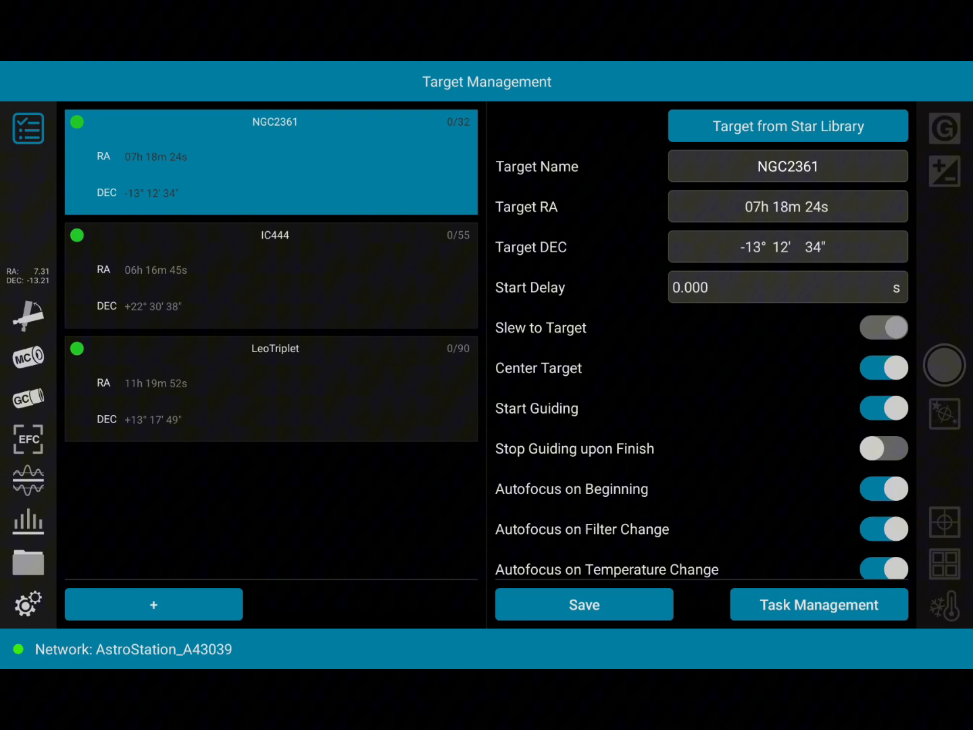
Review the light exposure tasks for NGC2361 and IC444, returning to their target settings
left_click(819, 604)
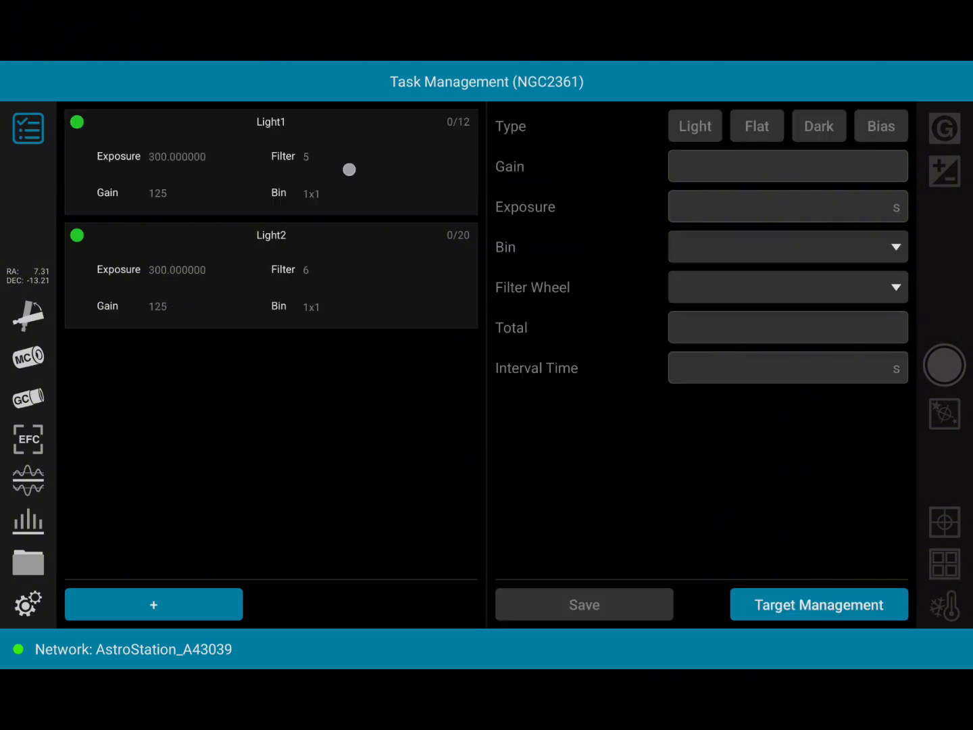
left_click(270, 160)
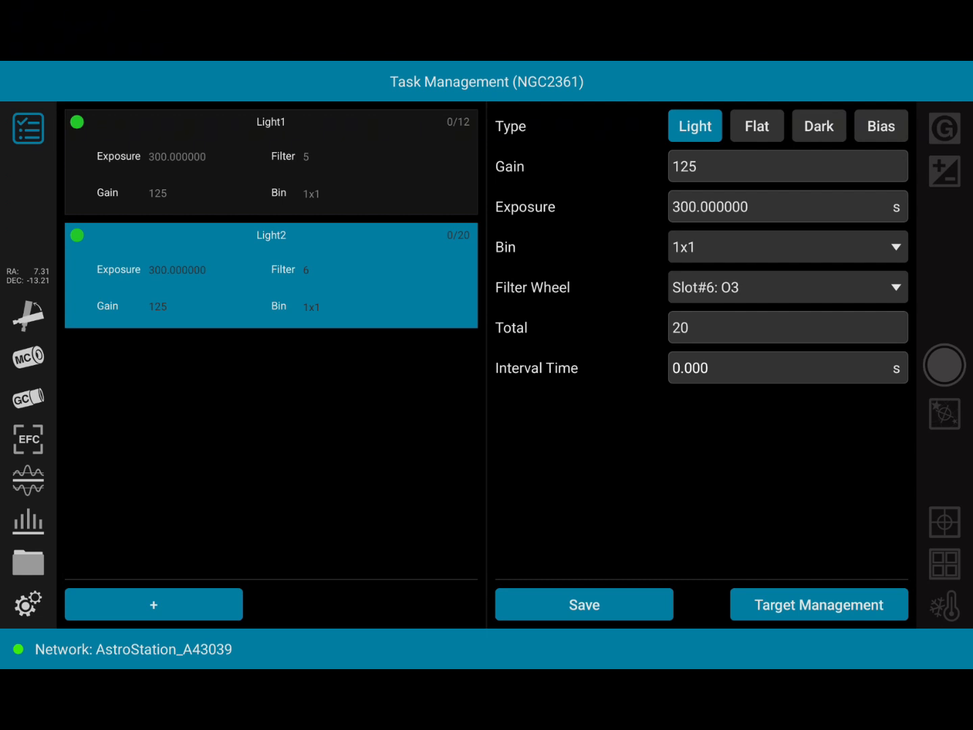
left_click(819, 604)
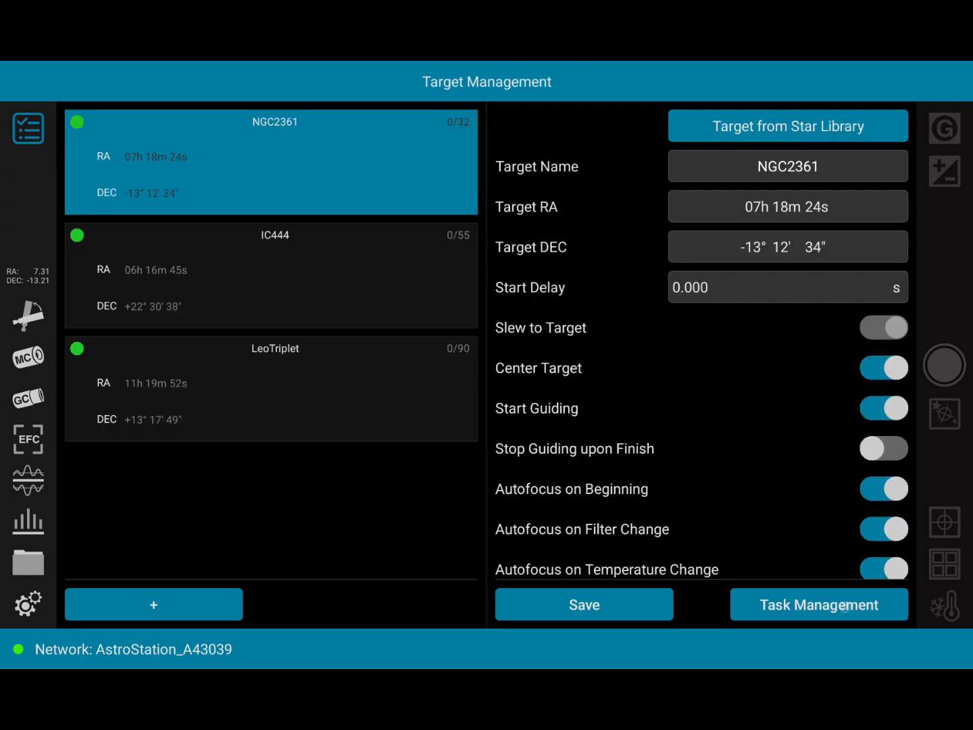
left_click(270, 276)
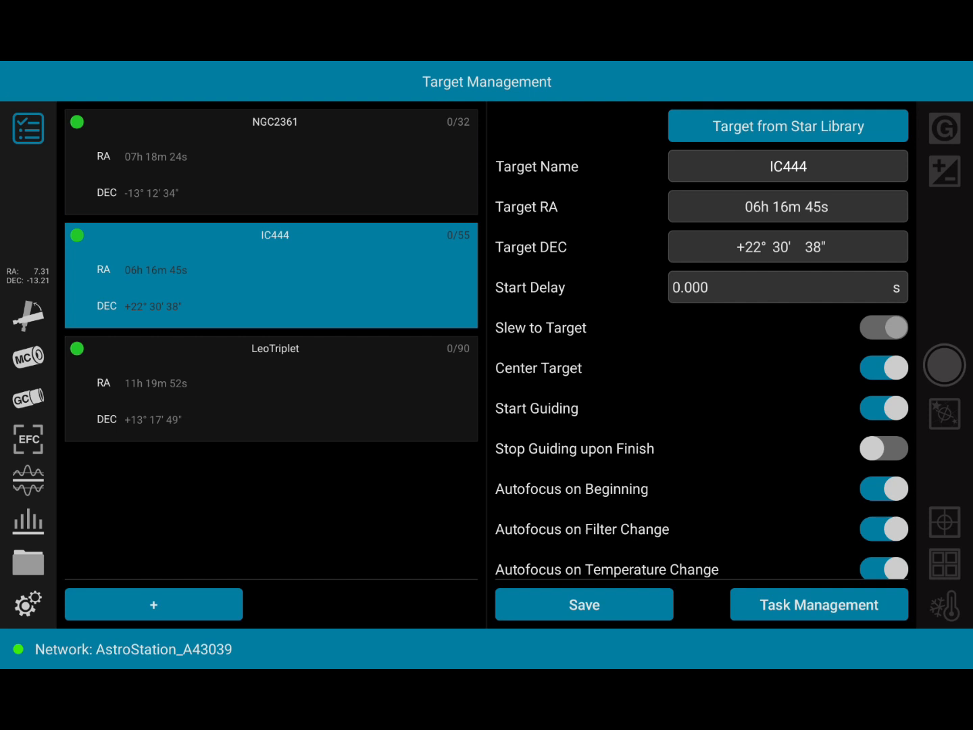
left_click(819, 604)
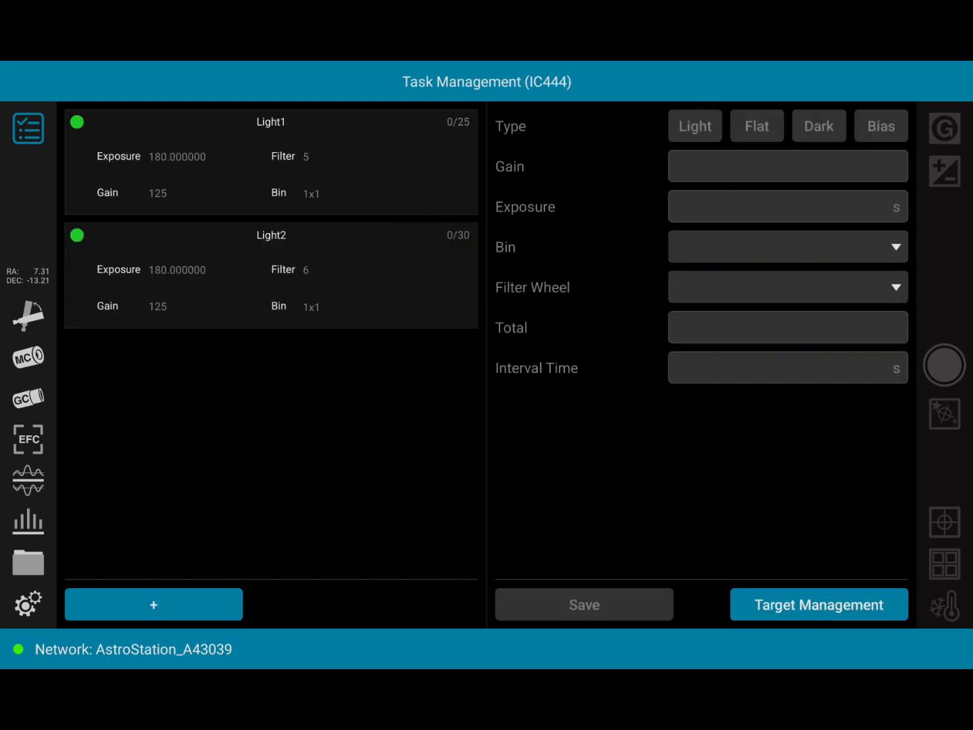
left_click(270, 159)
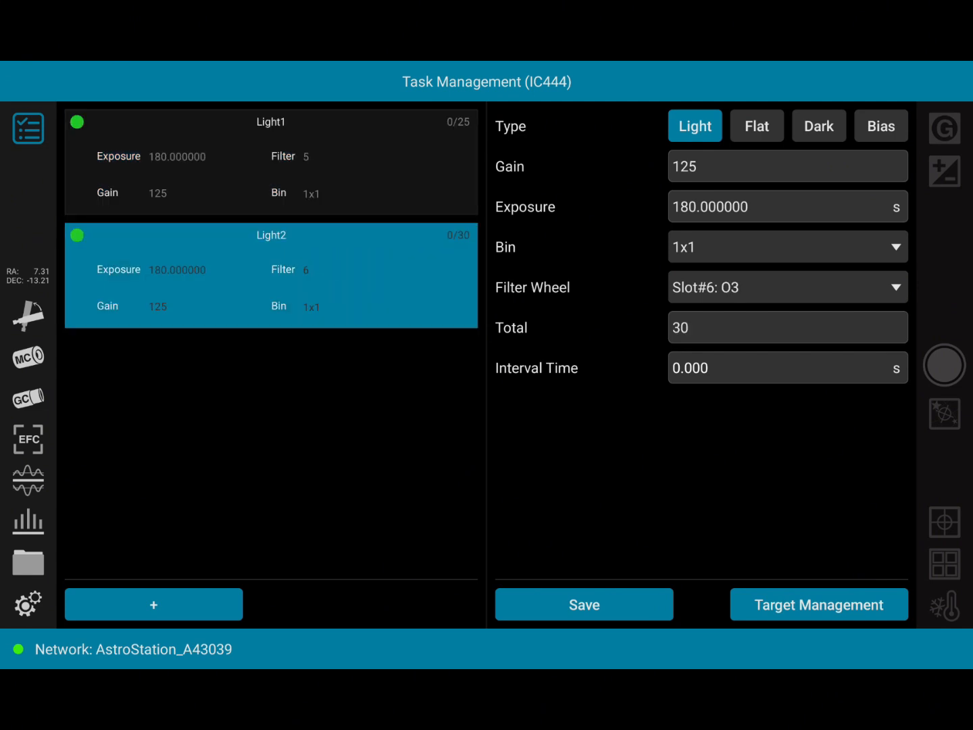
left_click(819, 603)
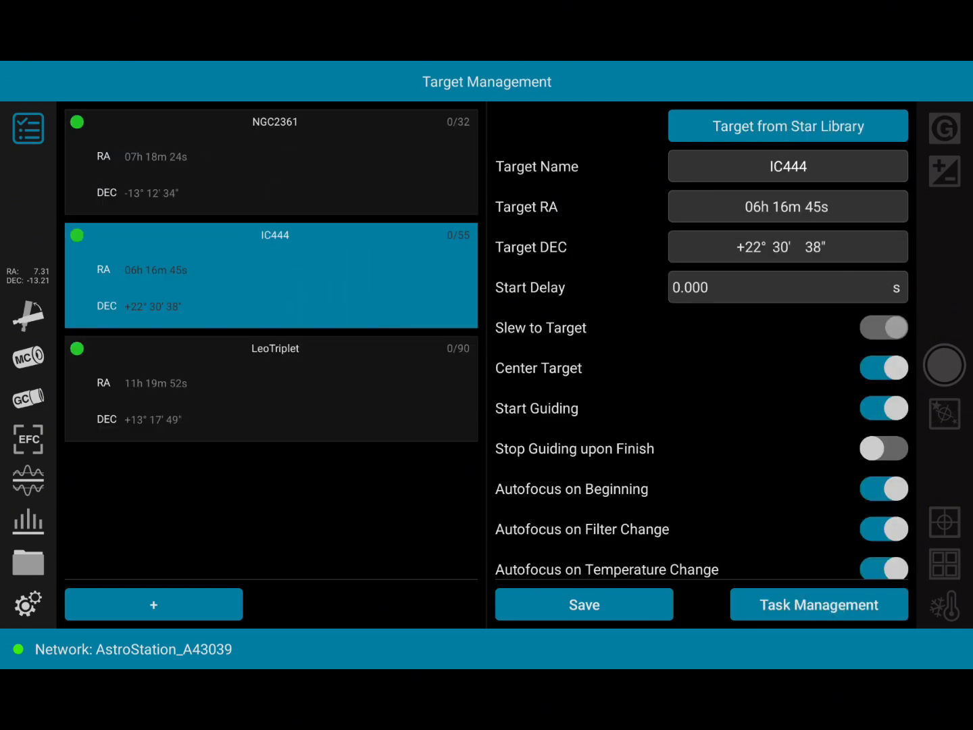
Review LeoTriplet's light tasks and return to the capturing plan totalling 177 shots over 8h25m
left_click(819, 604)
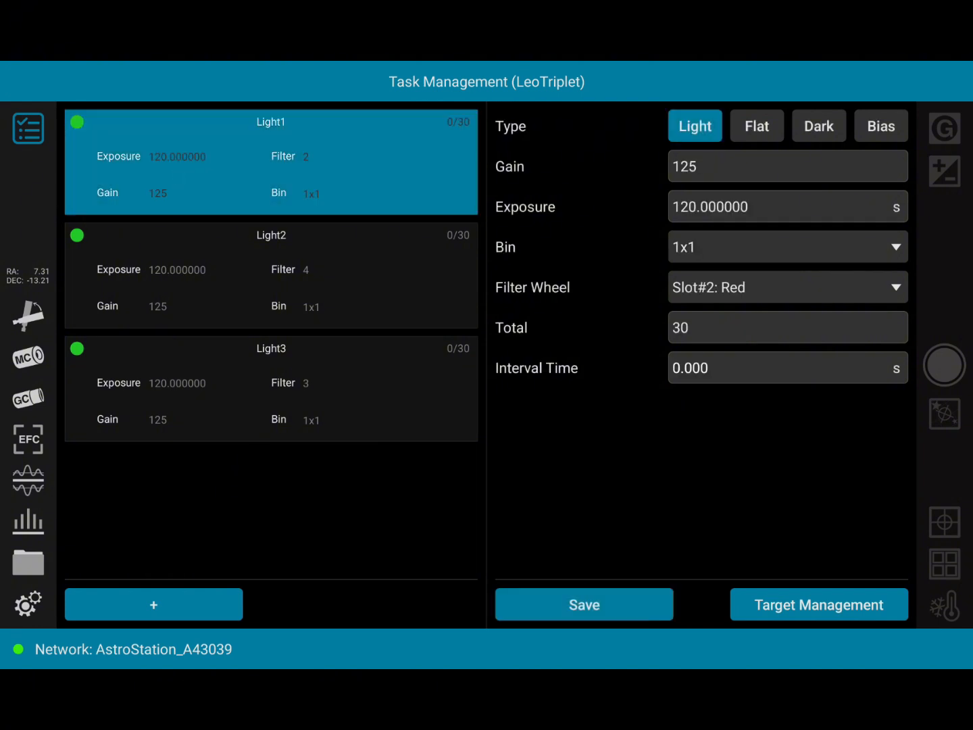
left_click(270, 276)
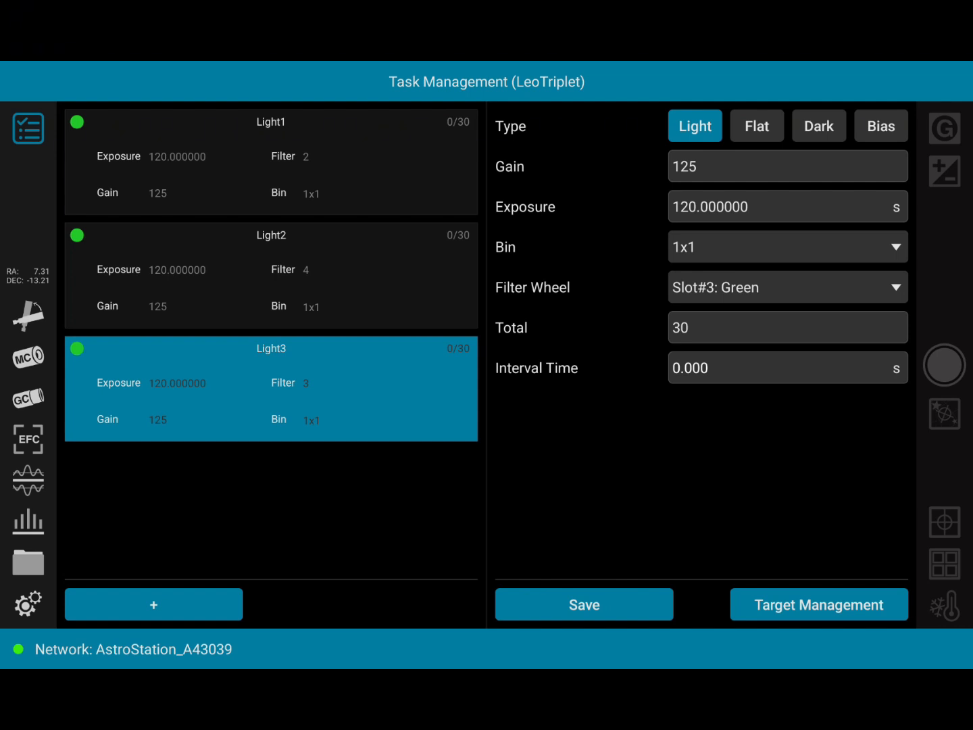
left_click(819, 604)
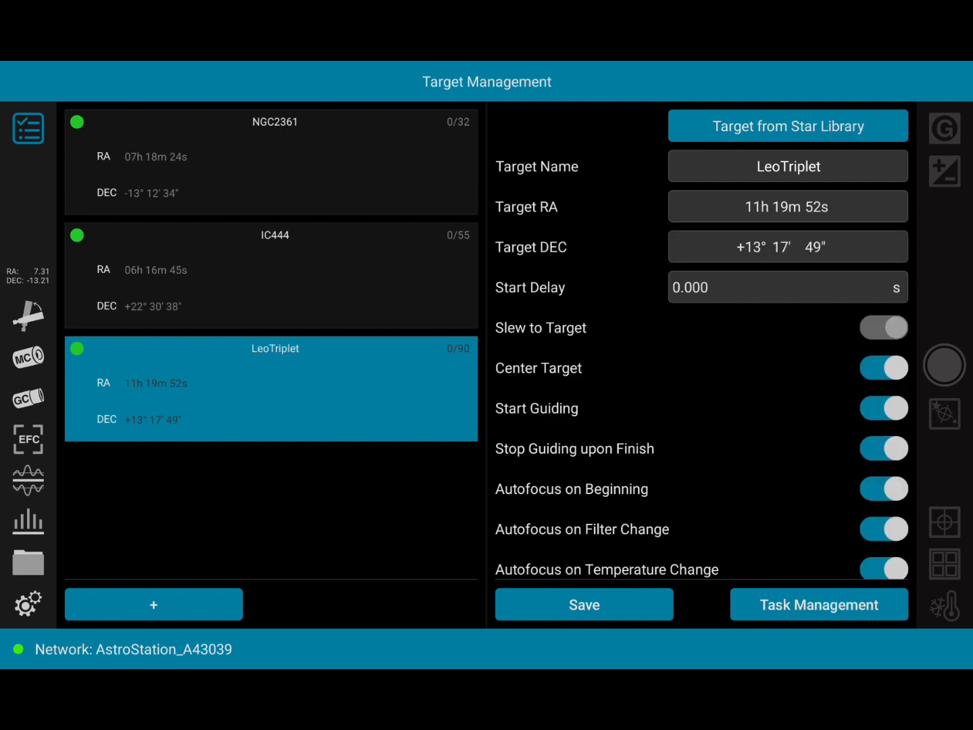
left_click(819, 605)
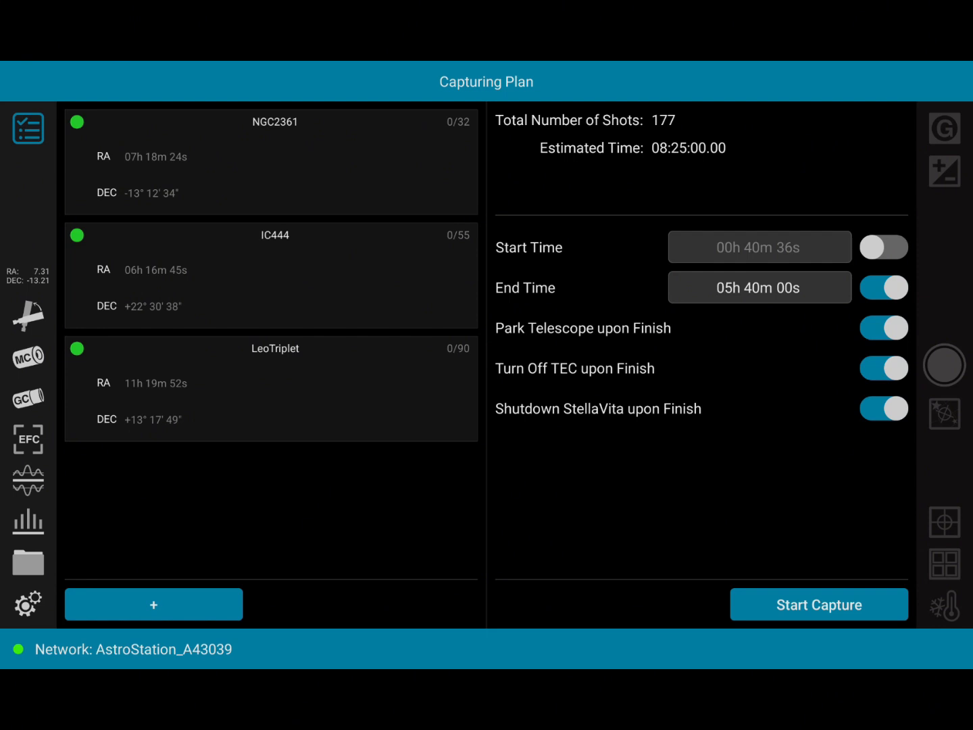
Close the plan view and start the 177-shot capture so centering on NGC2361 begins
left_click(27, 398)
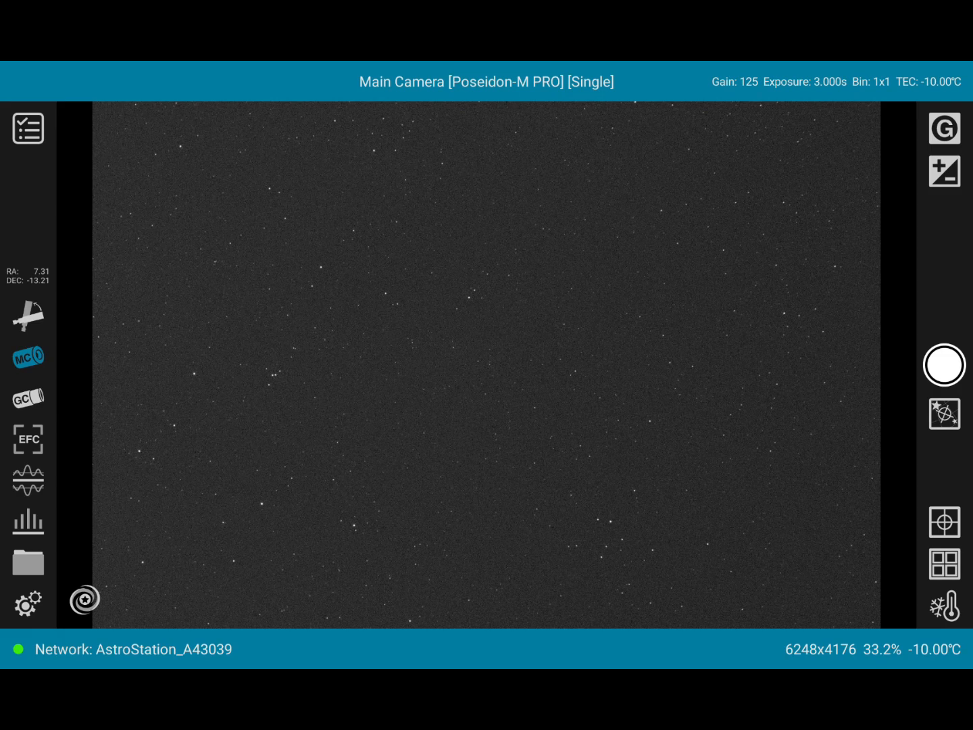
left_click(943, 365)
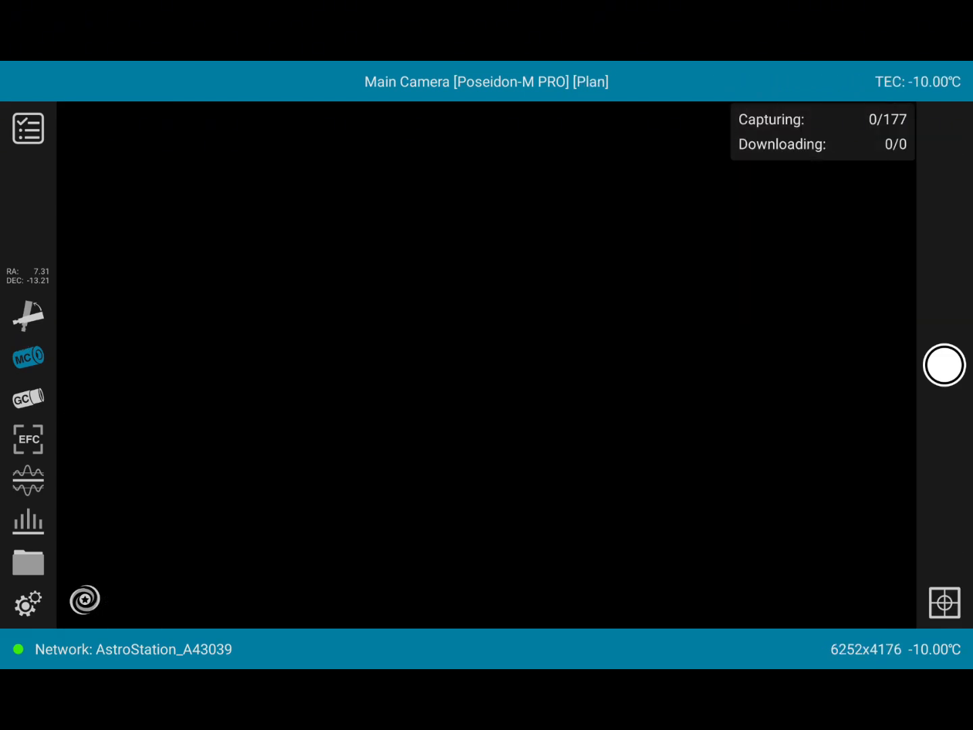
left_click(944, 365)
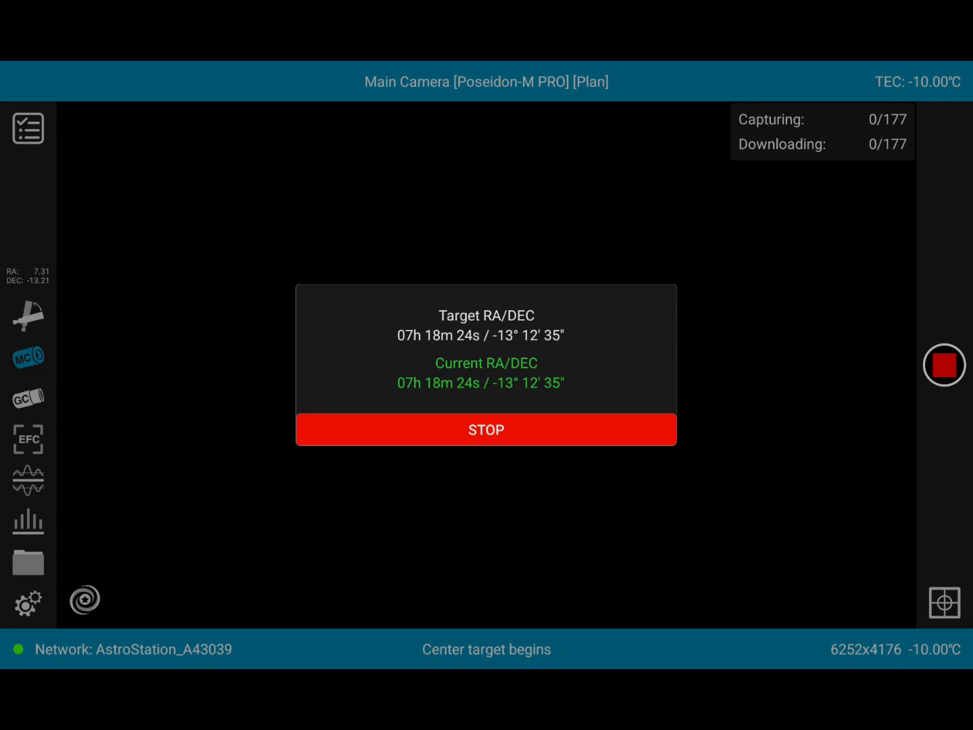
Switch to the GPM462M guiding camera's live star field during calibration step 1 of 12
left_click(487, 429)
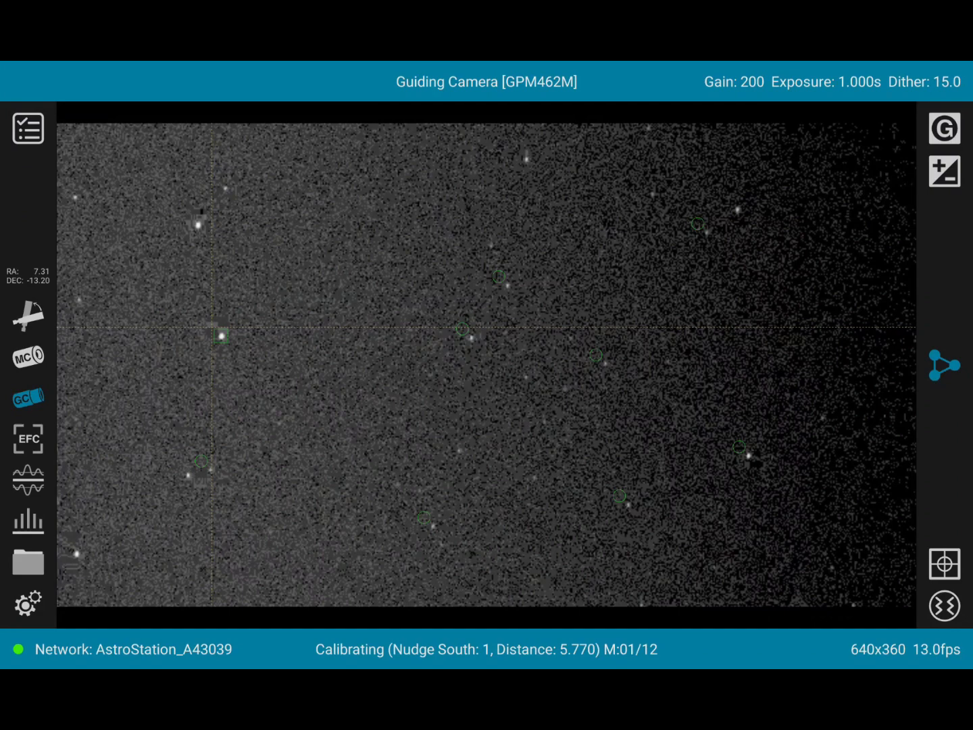
Show the guiding graph with star SNR and mass over the main camera's frame
left_click(28, 480)
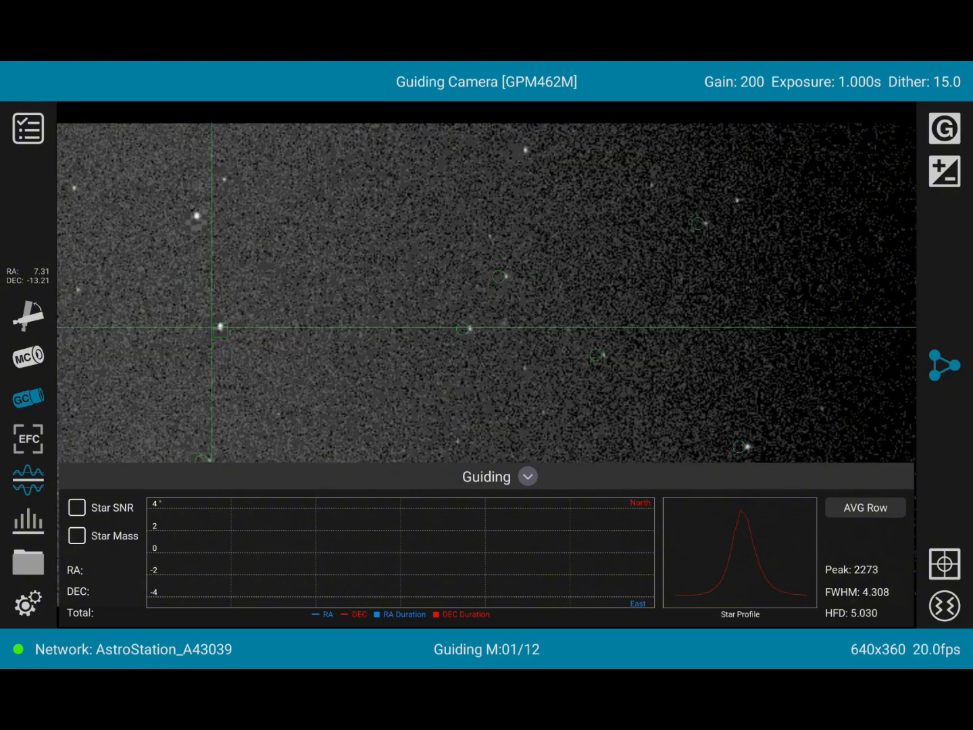
left_click(865, 508)
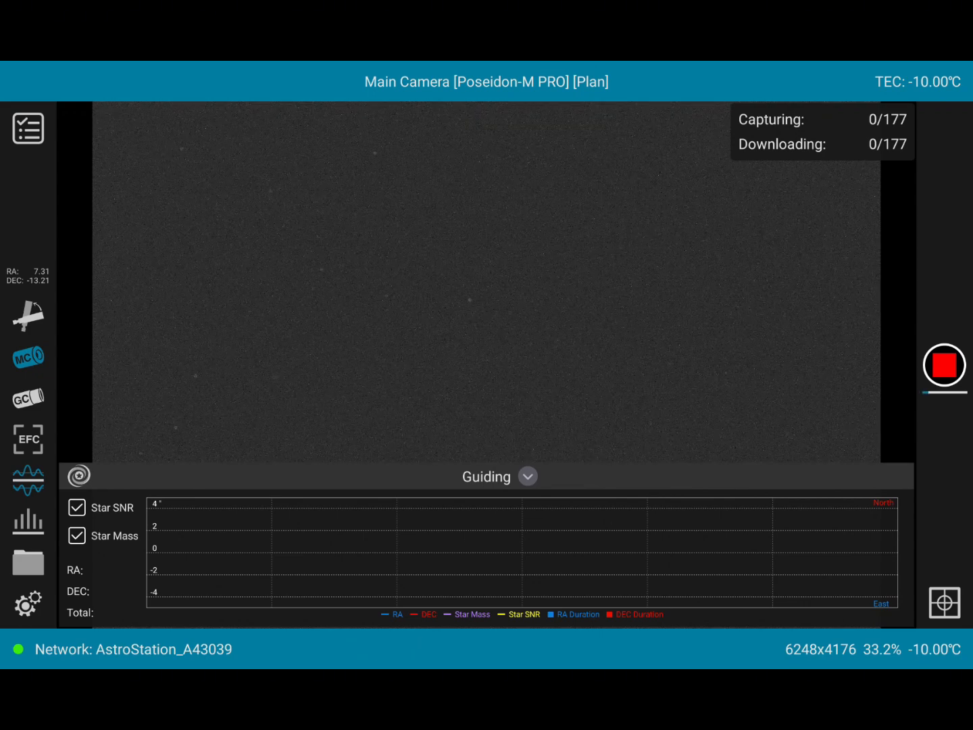
Return to the guiding camera view as its graph plots the first RA/DEC corrections
left_click(77, 476)
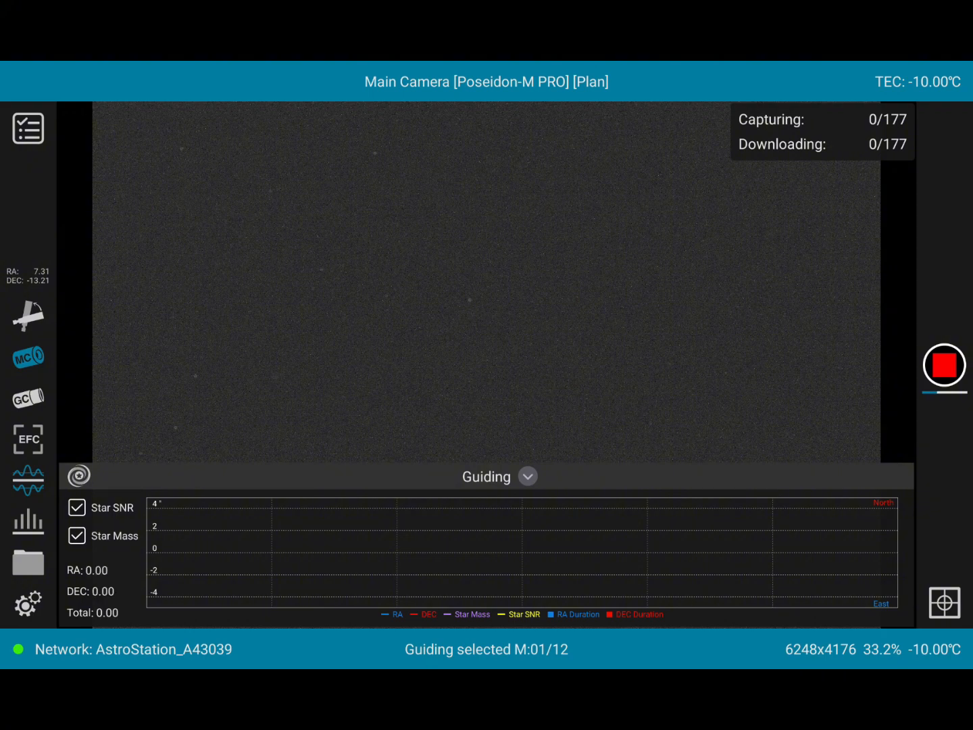
left_click(527, 475)
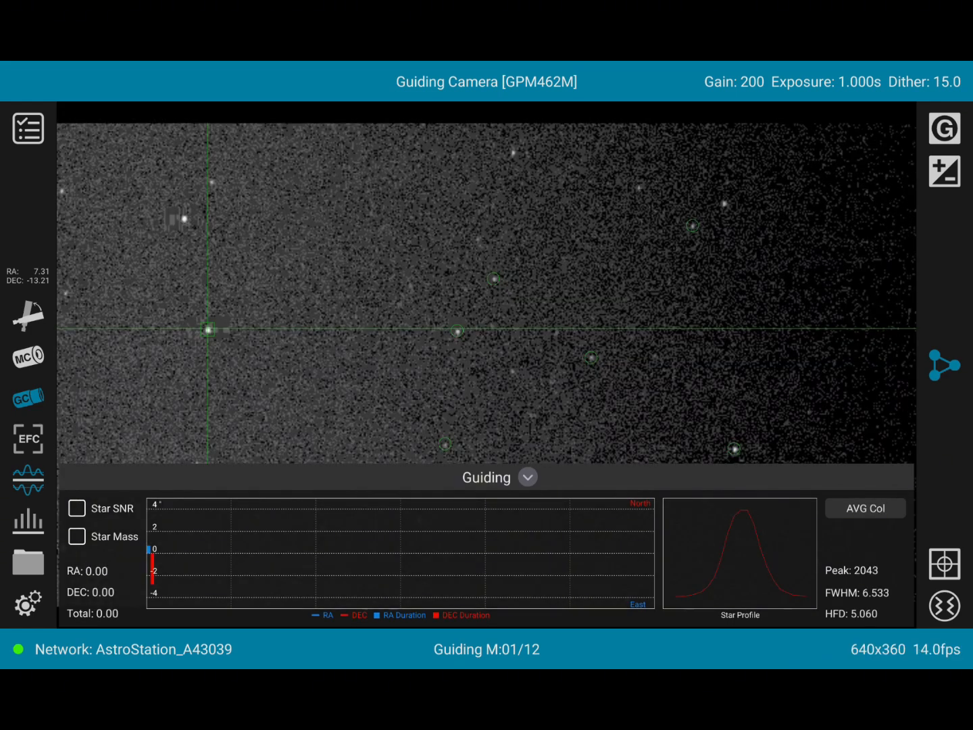
Cycle the star profile mode through AVG Col and MID Row, then show focuser controls at position 13446
left_click(865, 508)
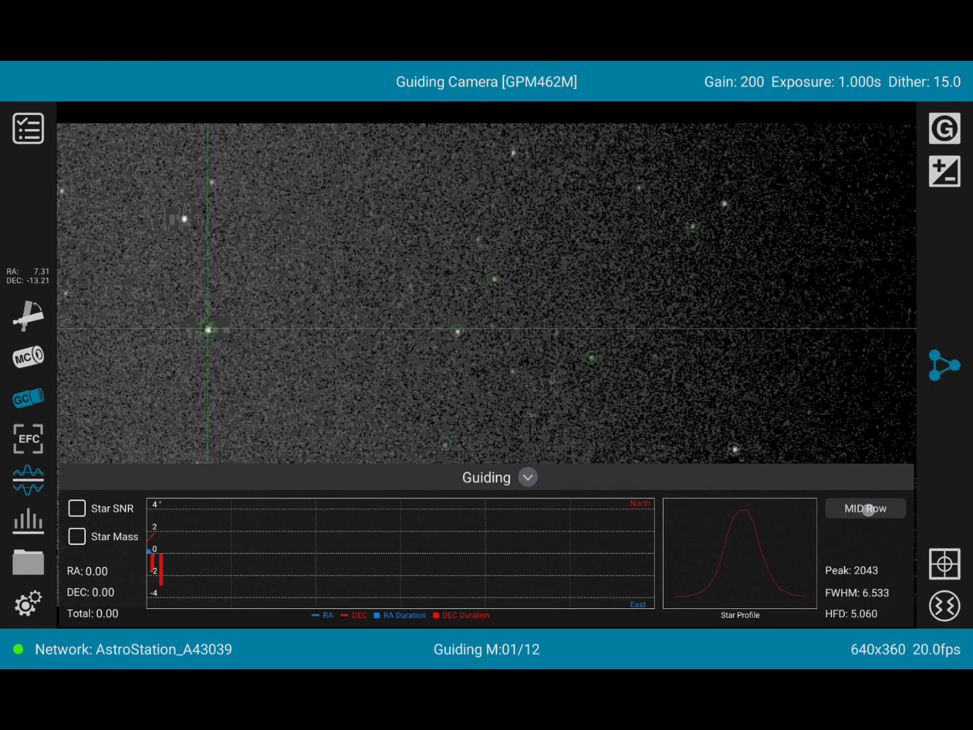
left_click(864, 508)
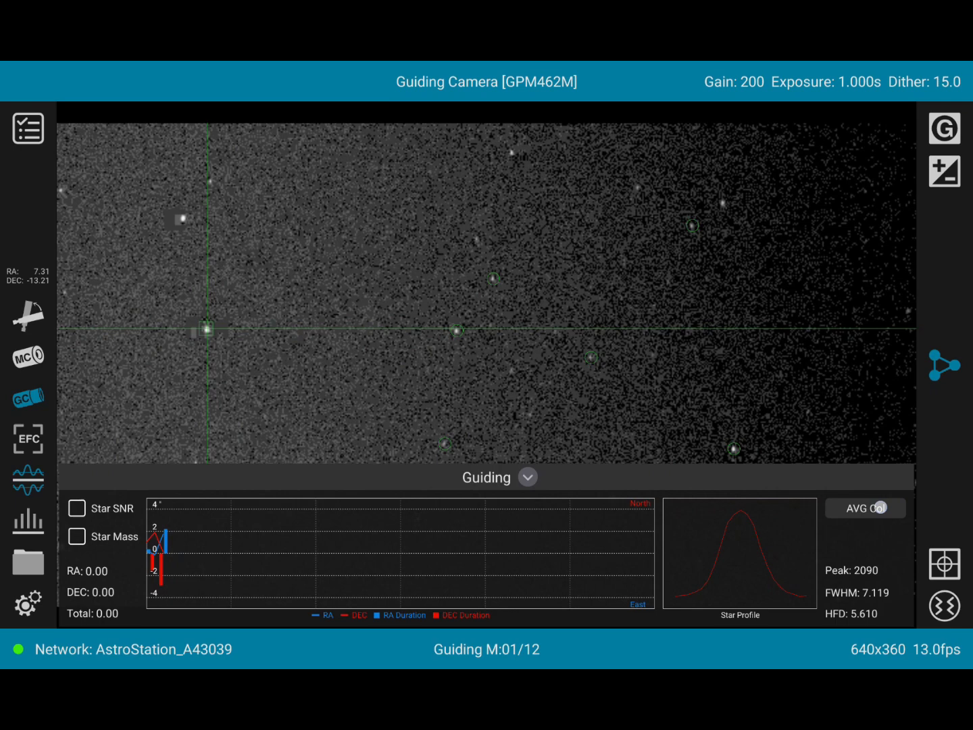
left_click(865, 508)
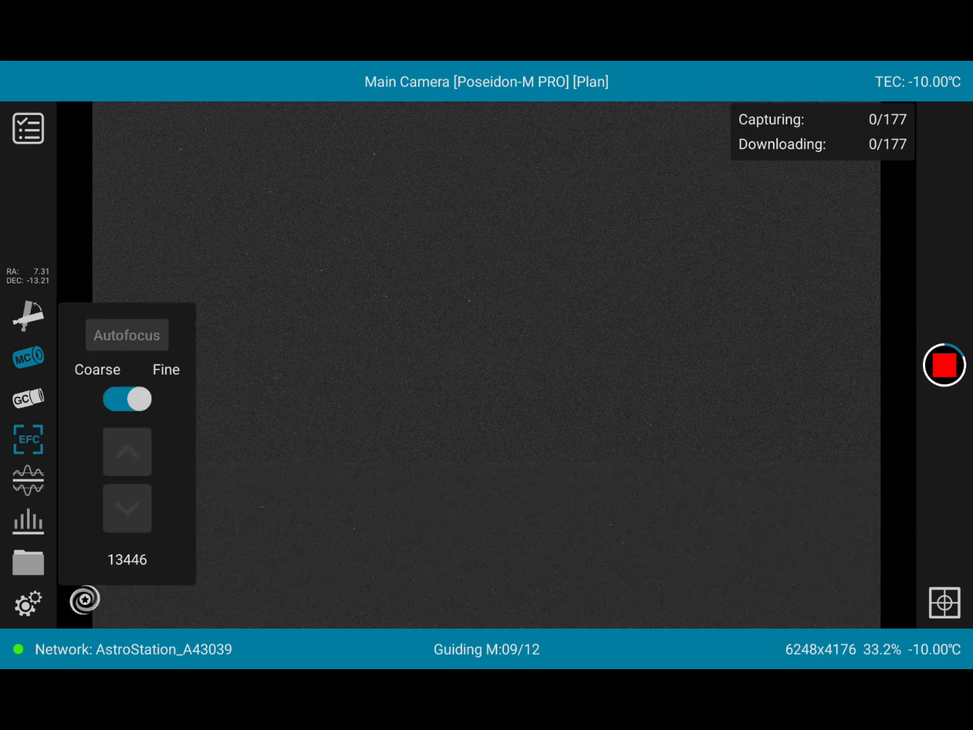
Close the focuser panel and return to the guiding camera view, total error 1.32
left_click(85, 600)
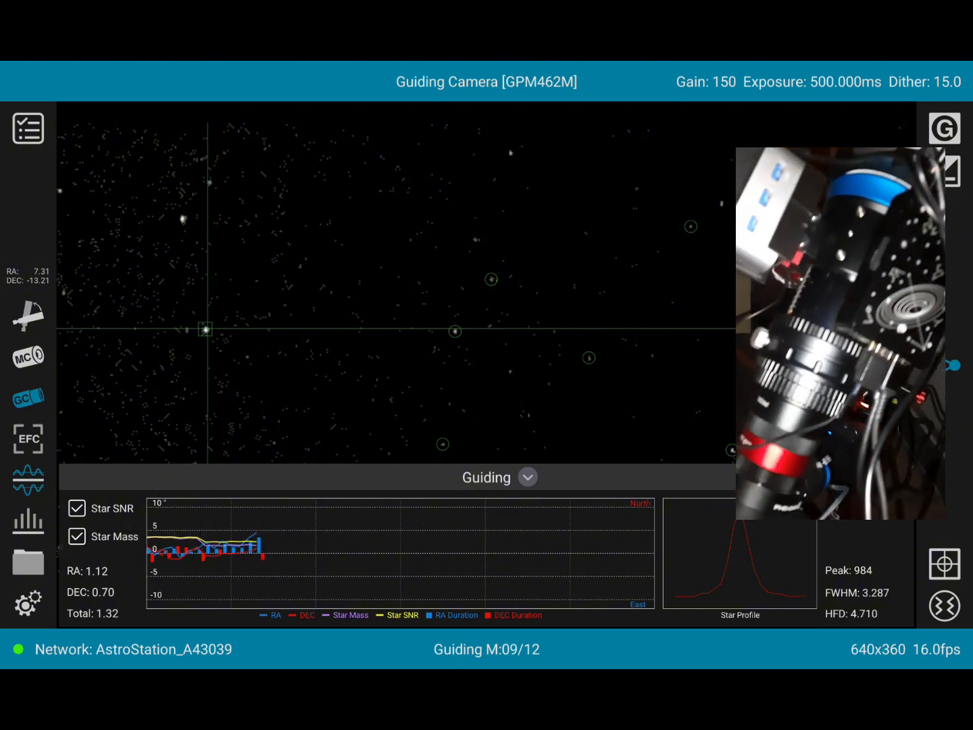
left_click(27, 603)
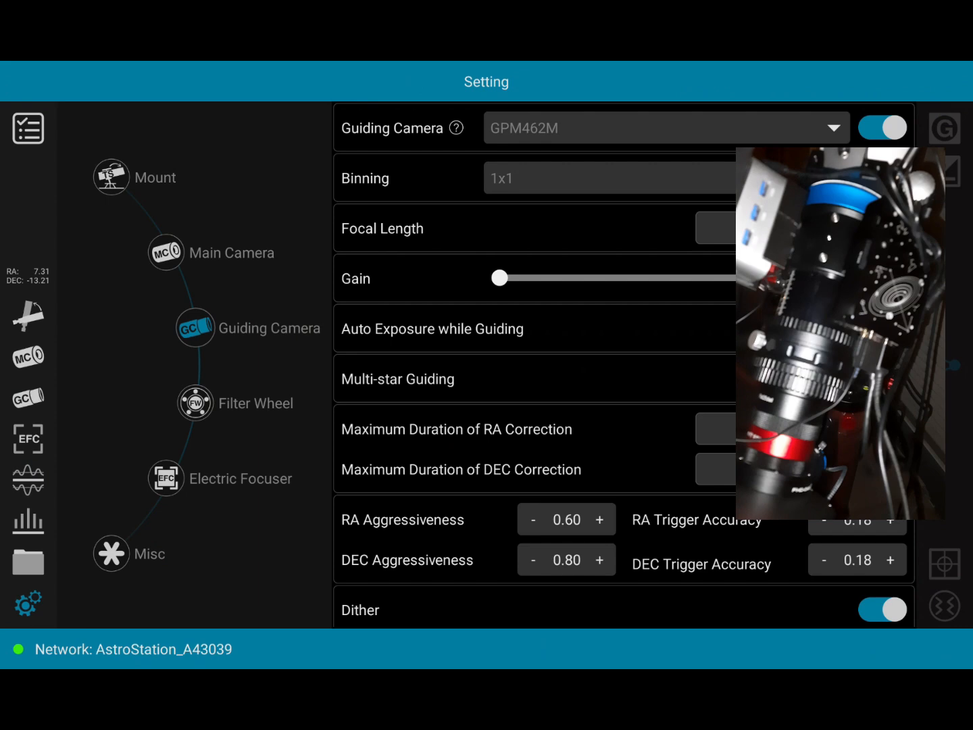
left_click(600, 519)
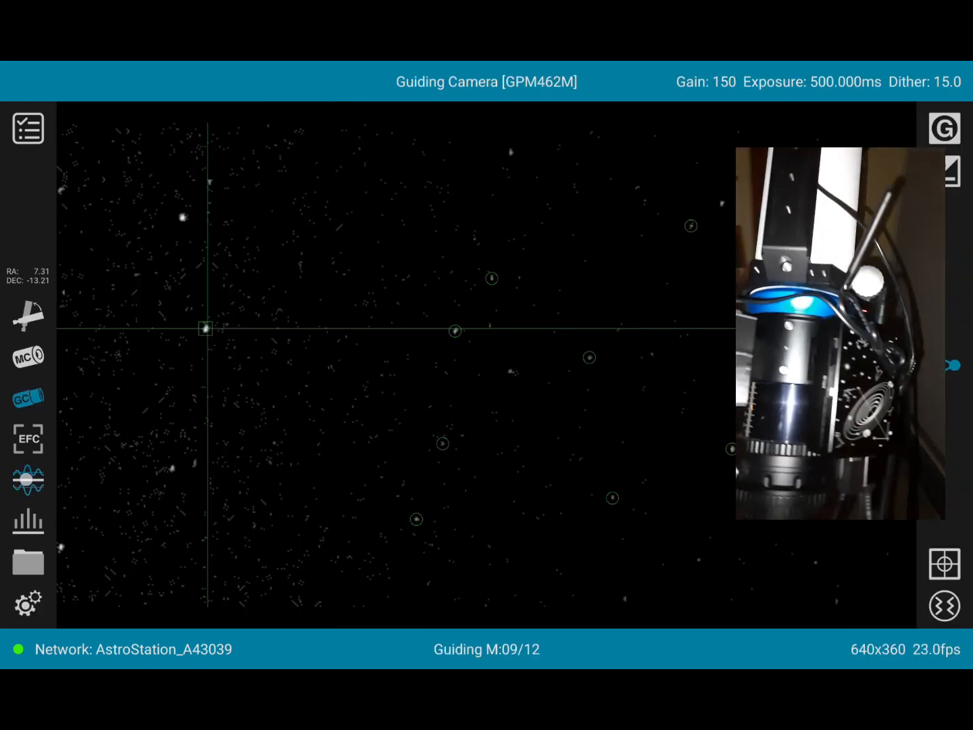
left_click(28, 480)
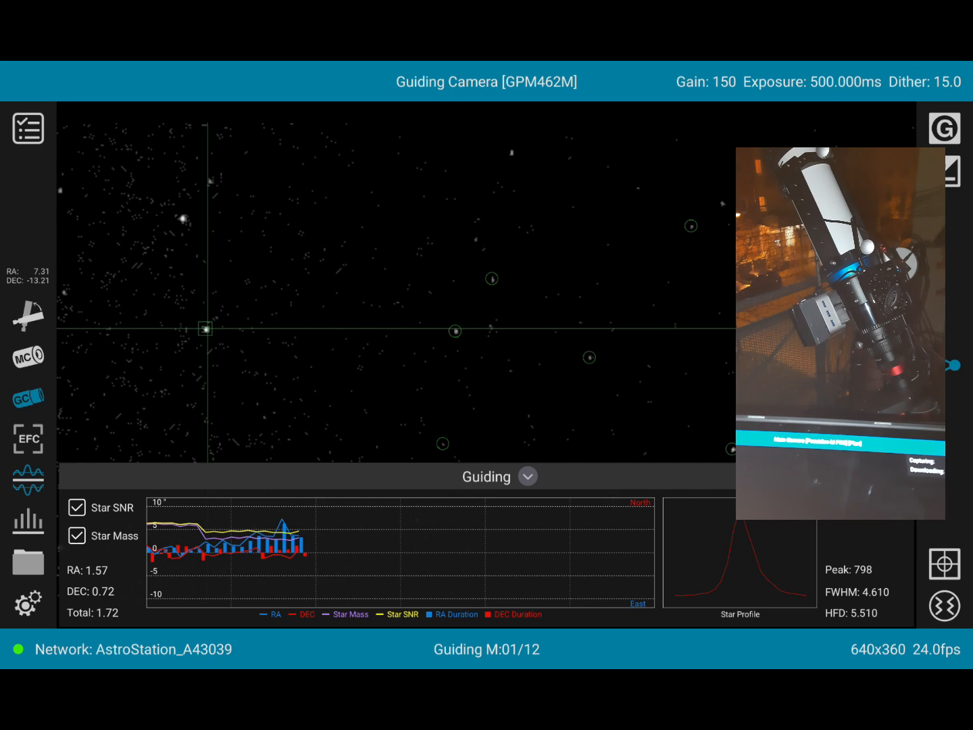
left_click(27, 603)
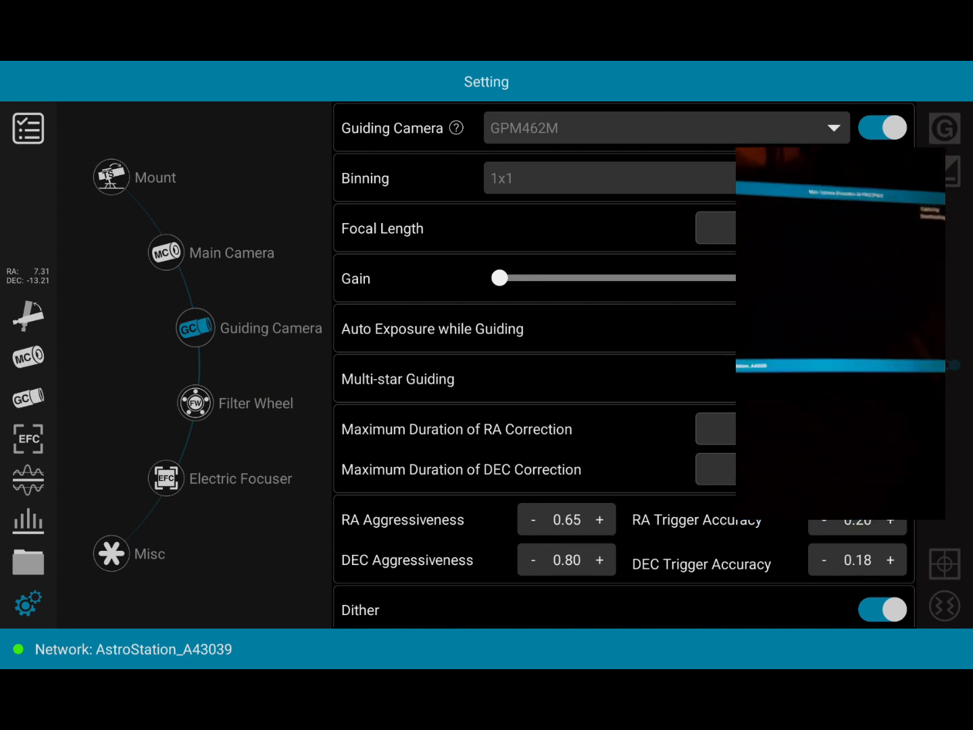
Leave the guiding camera settings for the live guiding view, total error 1.76
scroll("down", 3)
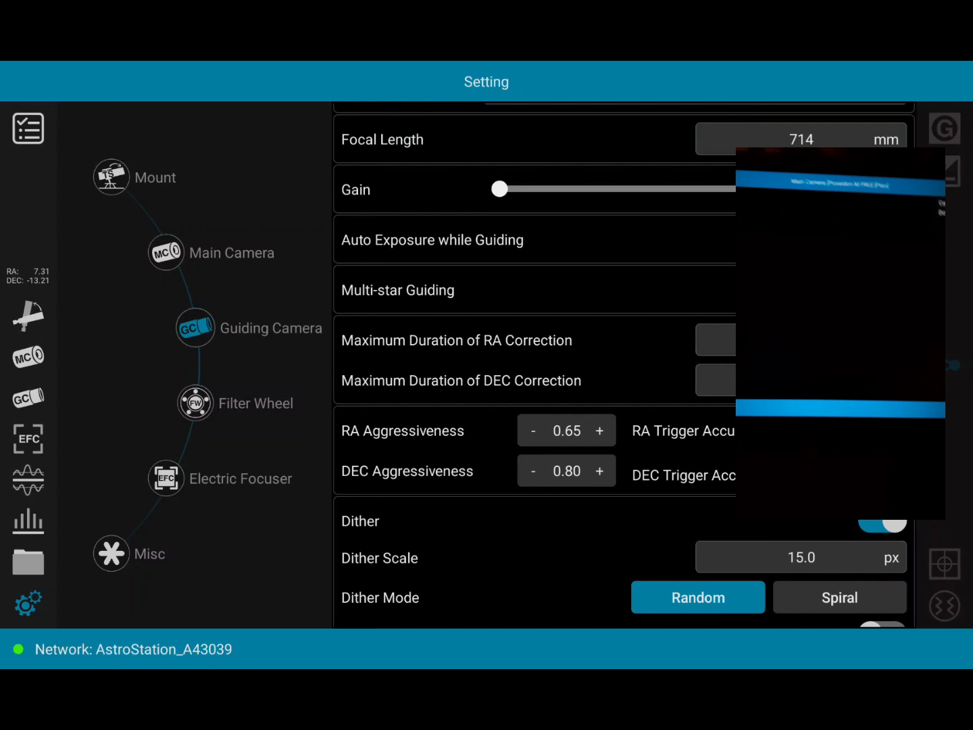
left_click(27, 478)
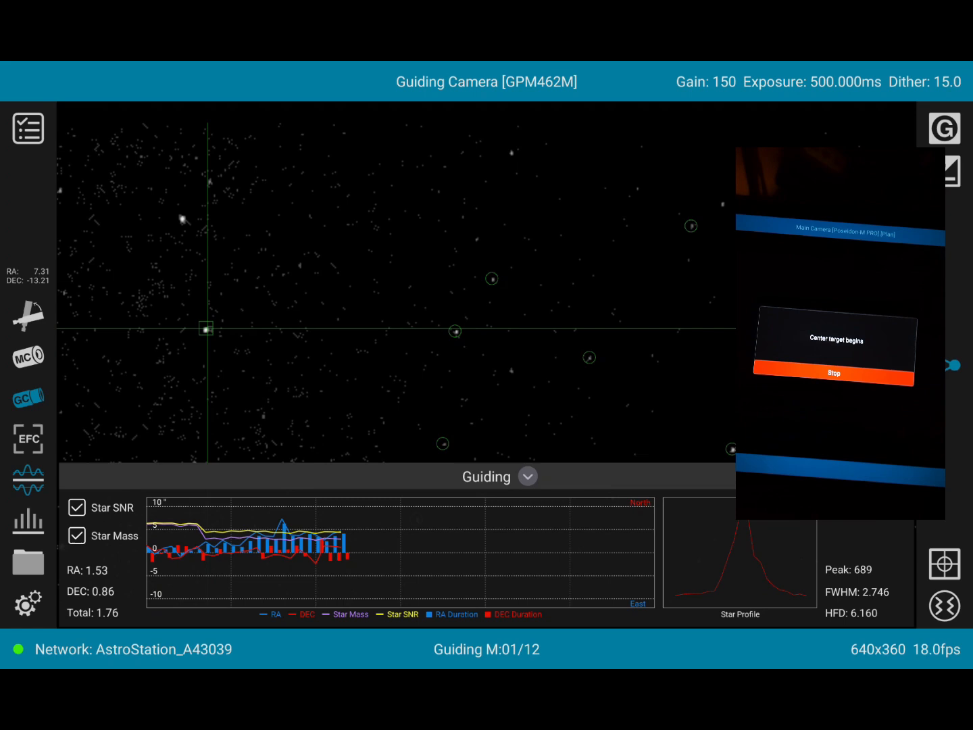
Raise RA aggressiveness from 0.65 to 0.75 in guiding camera settings and return to guiding
left_click(27, 603)
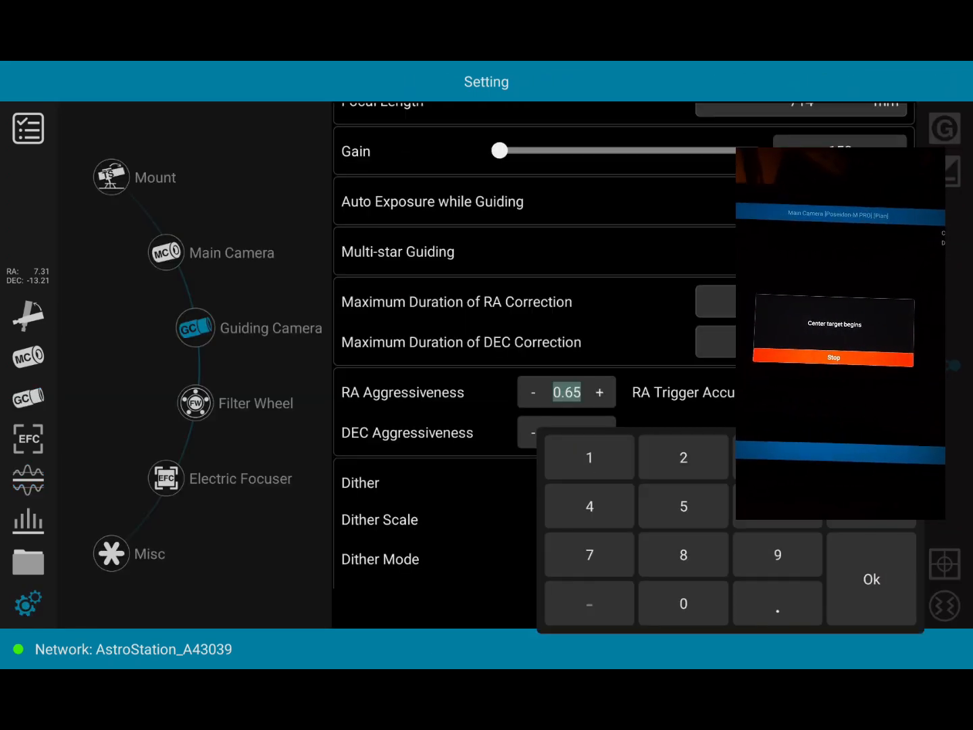
left_click(870, 579)
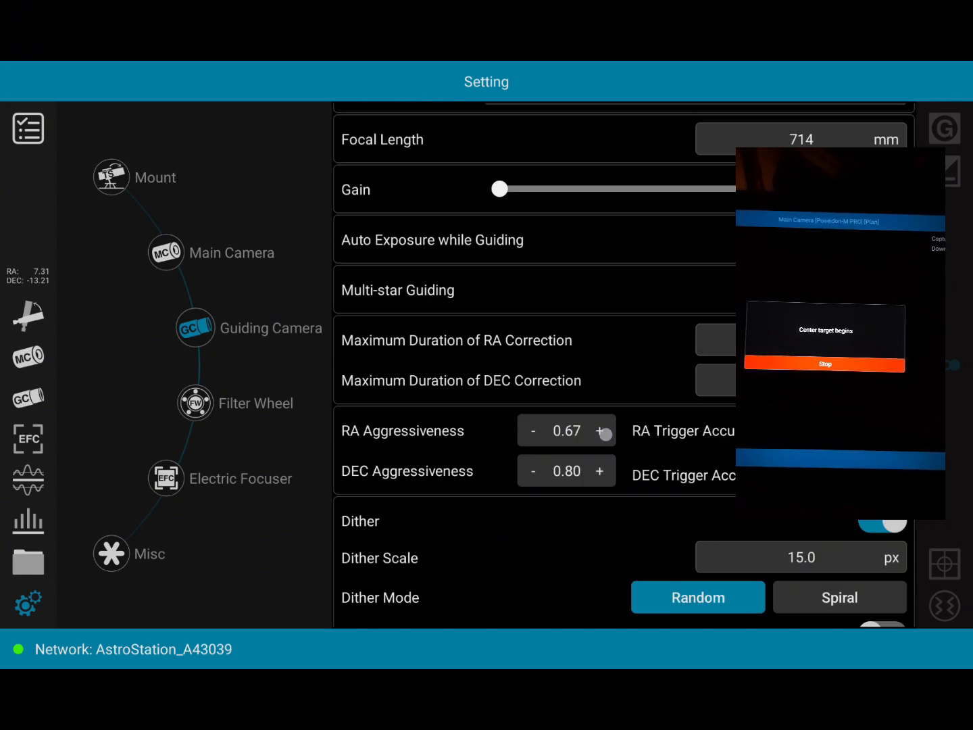
left_click(600, 430)
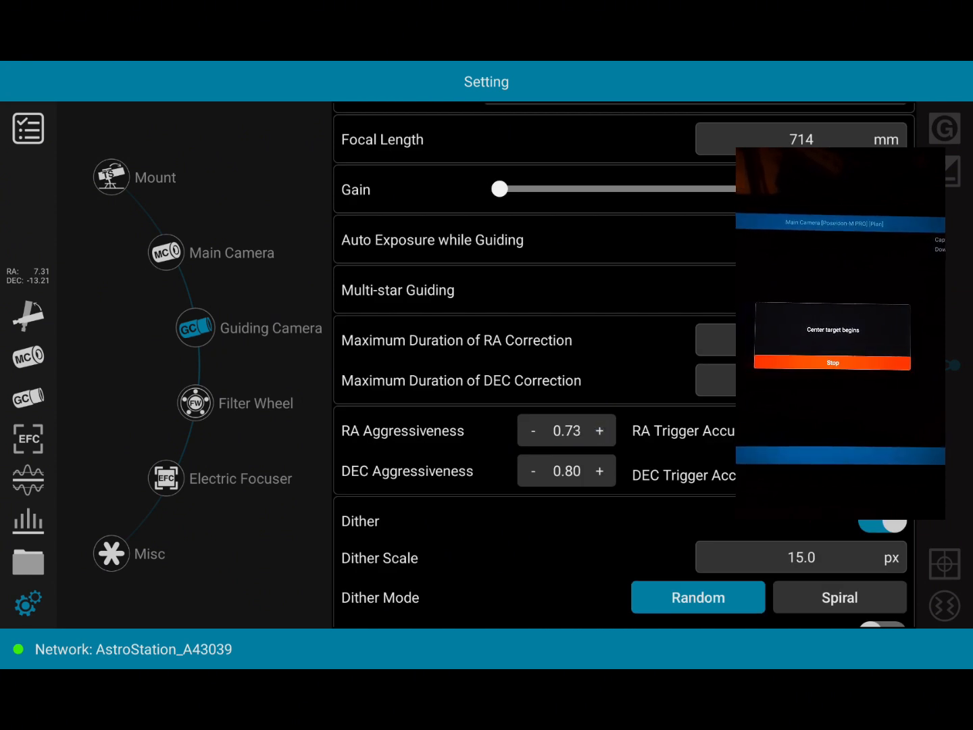
left_click(600, 430)
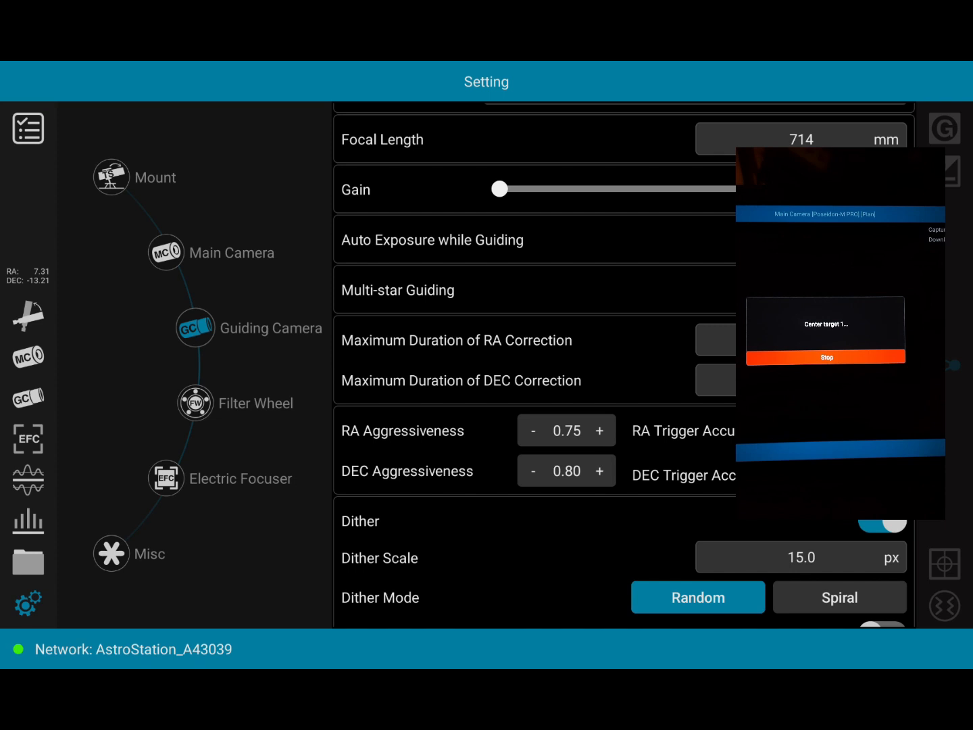
left_click(27, 397)
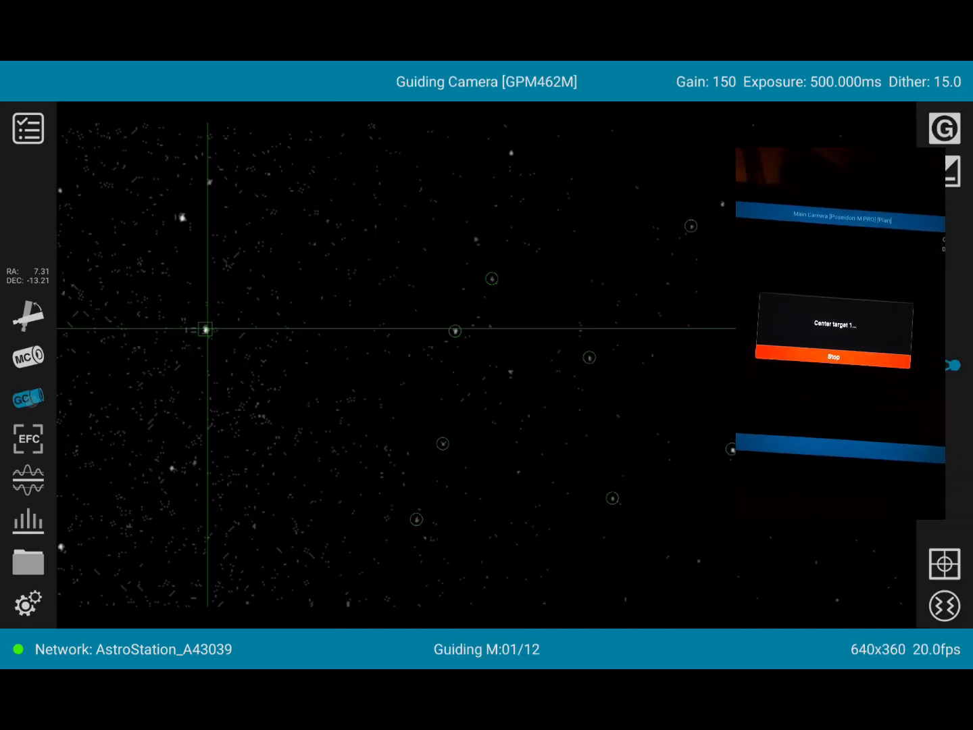
Expand the Guiding panel so the graph and star profile plot again during guiding
left_click(27, 479)
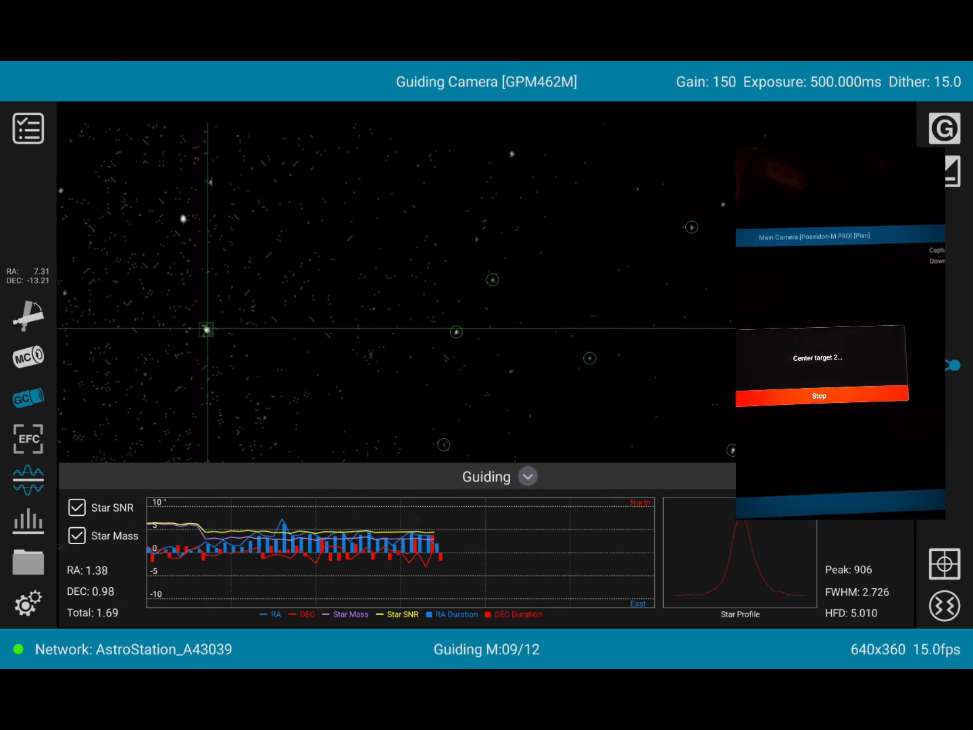
Raise RA aggressiveness to 0.85 in Guiding Camera settings, leaving DEC at 0.80
left_click(27, 603)
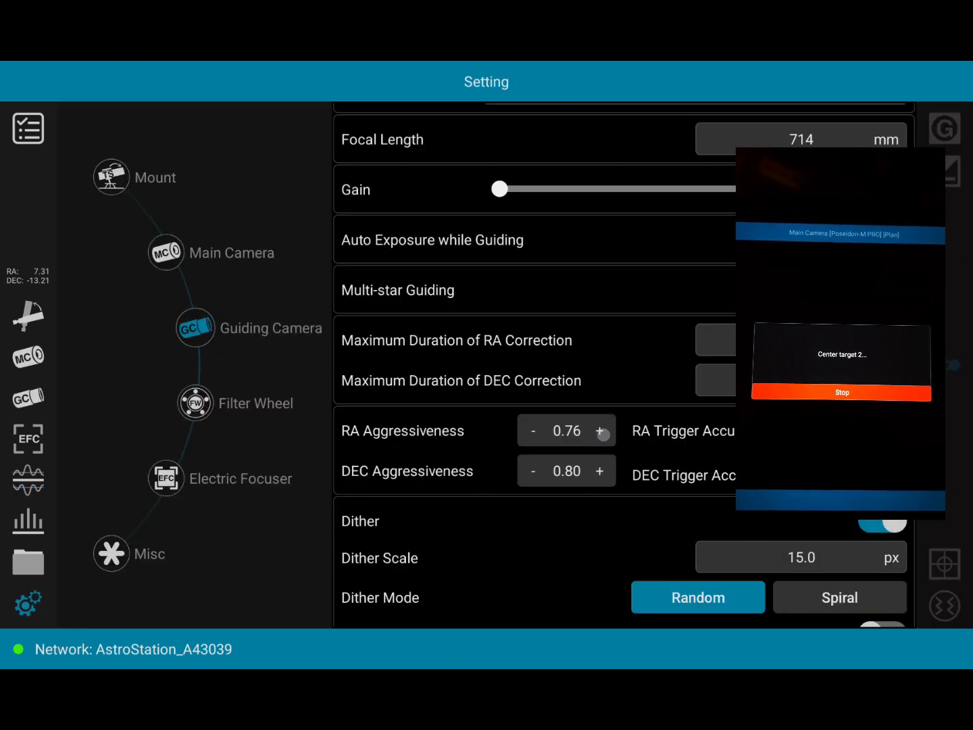
left_click(600, 429)
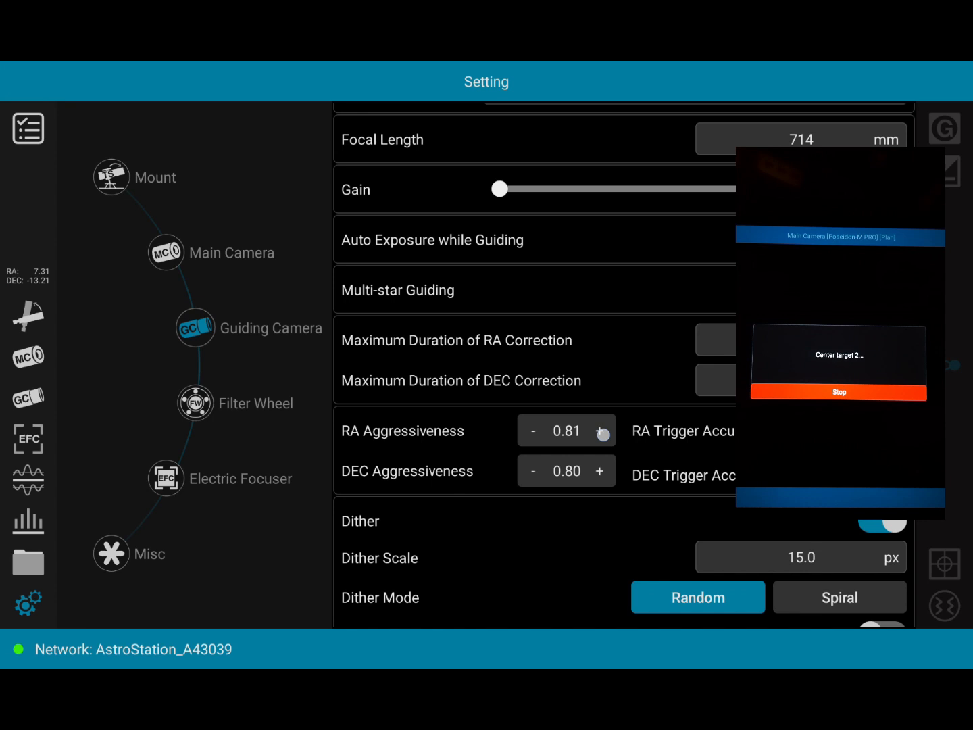
left_click(600, 430)
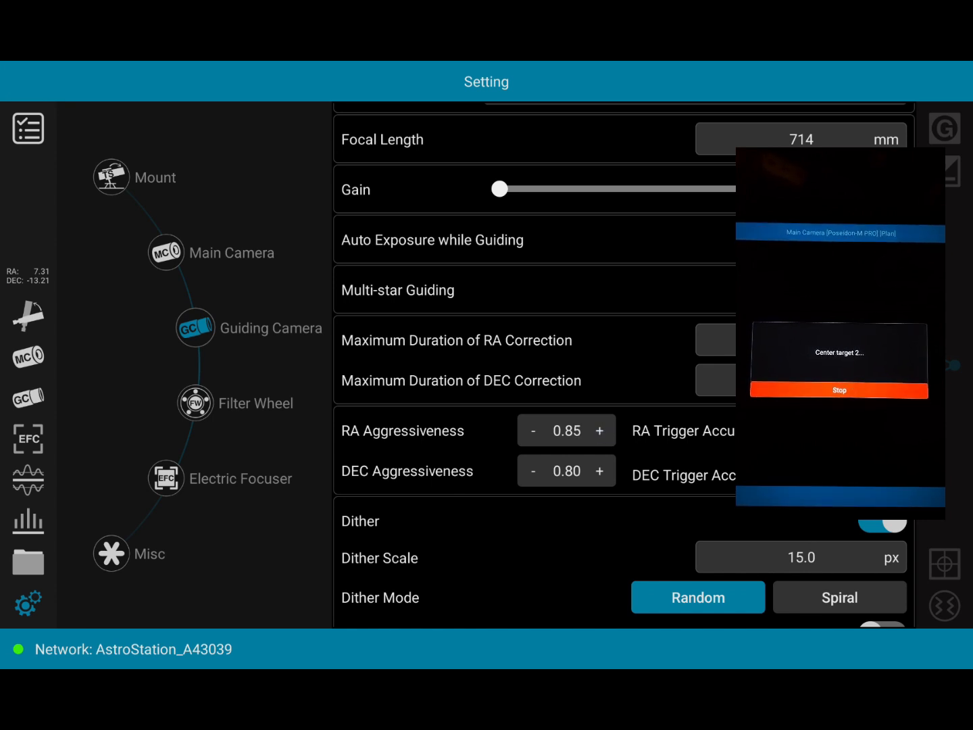